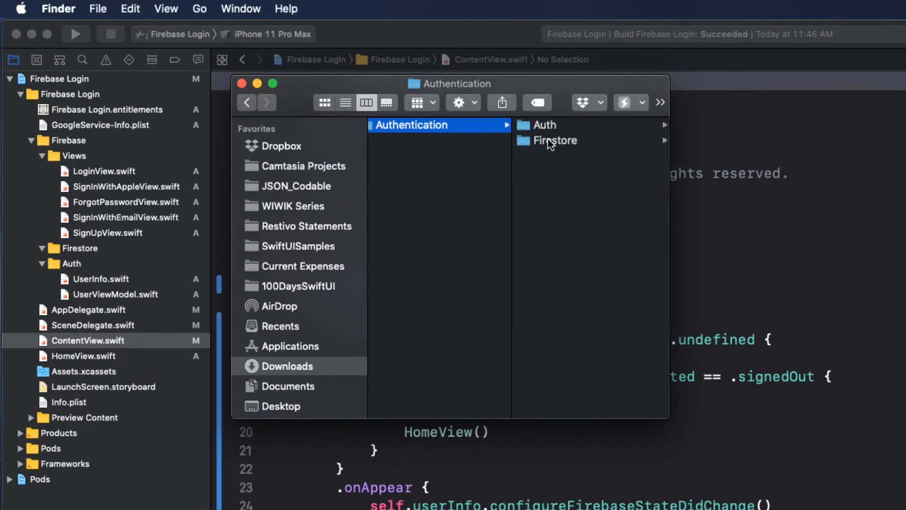
- Add FBFireStore, FBFireStoreError, FBKeys, FBUser, FBAuth and FBAuthError to the project's Firebase groups
left_click(556, 140)
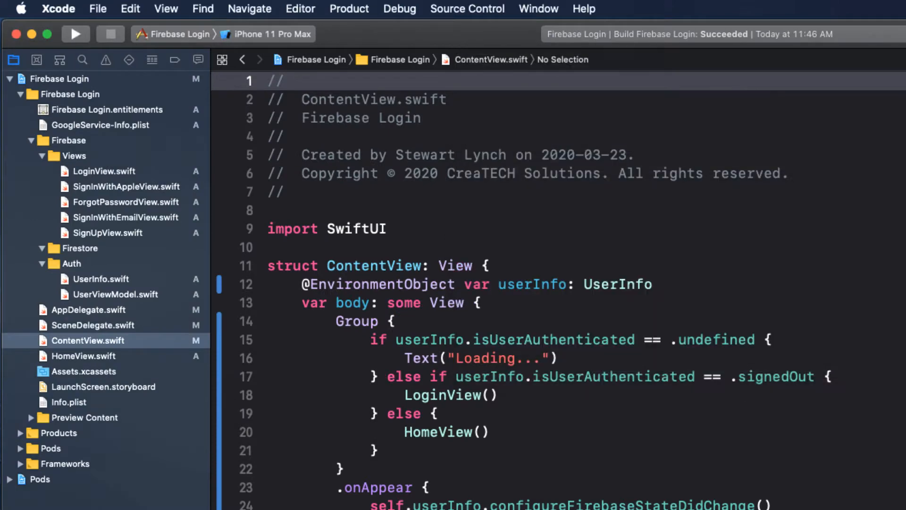
left_click(43, 248)
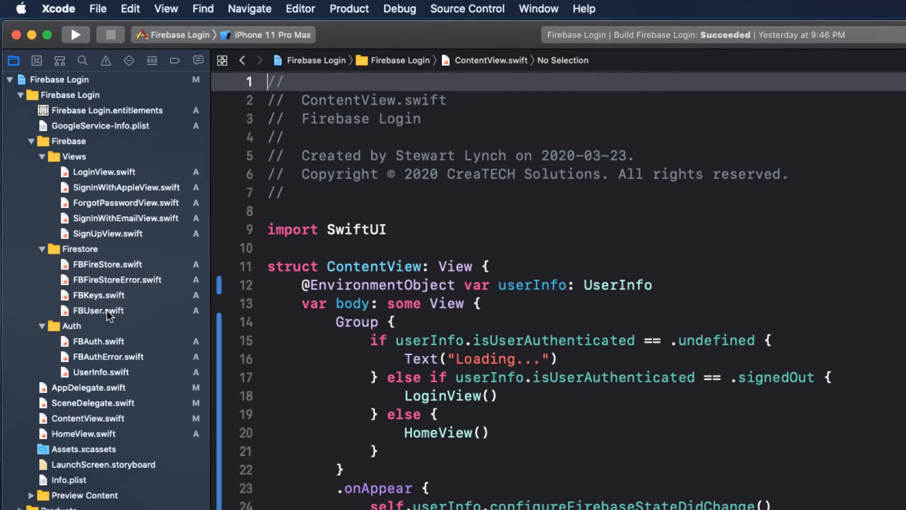
- Read FBUser.swift's struct, document-data initializer and dataDict helper, then jump to FBKeys
left_click(97, 310)
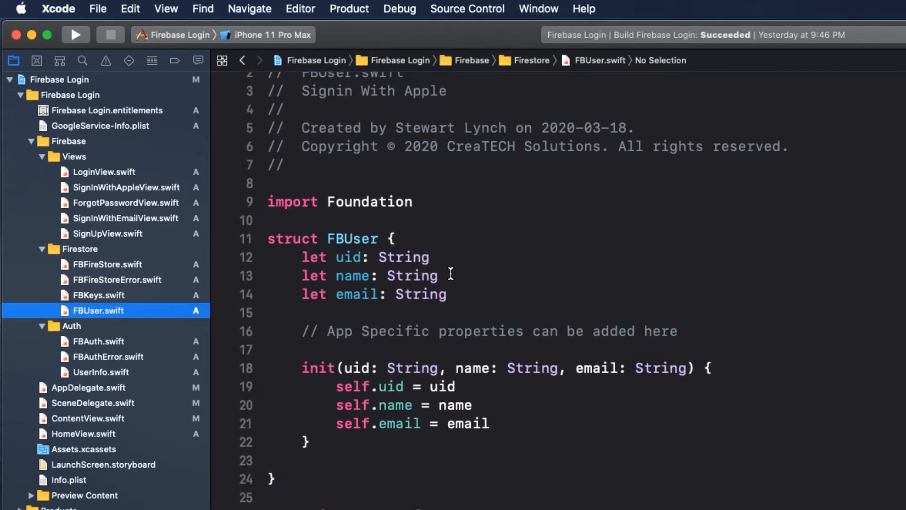
scroll("down", 3)
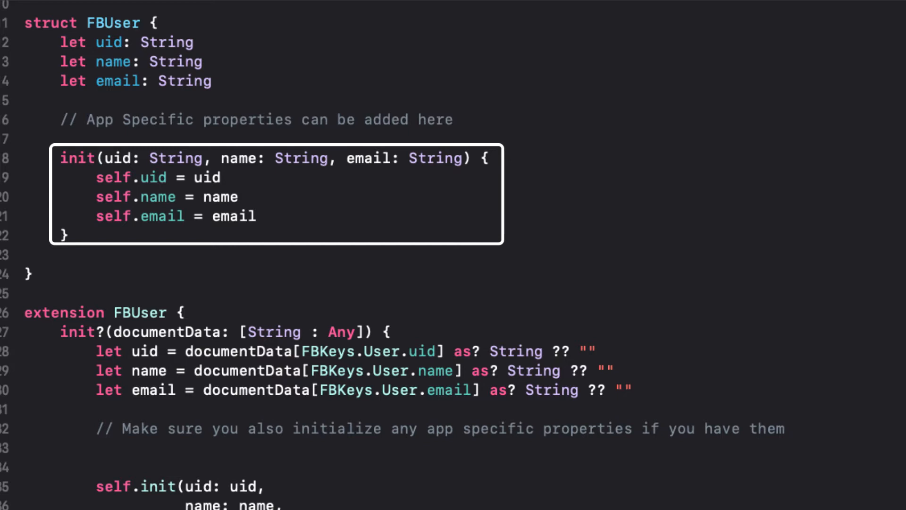
scroll("down", 3)
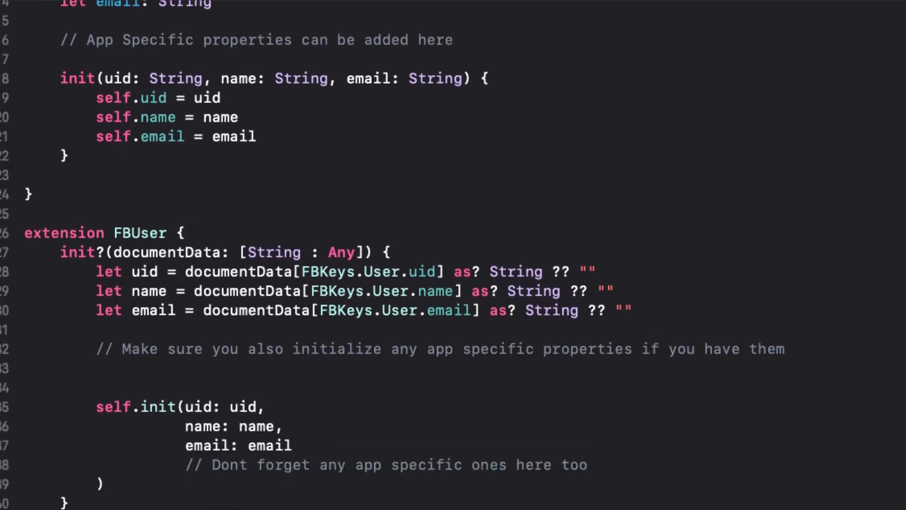
scroll("down", 3)
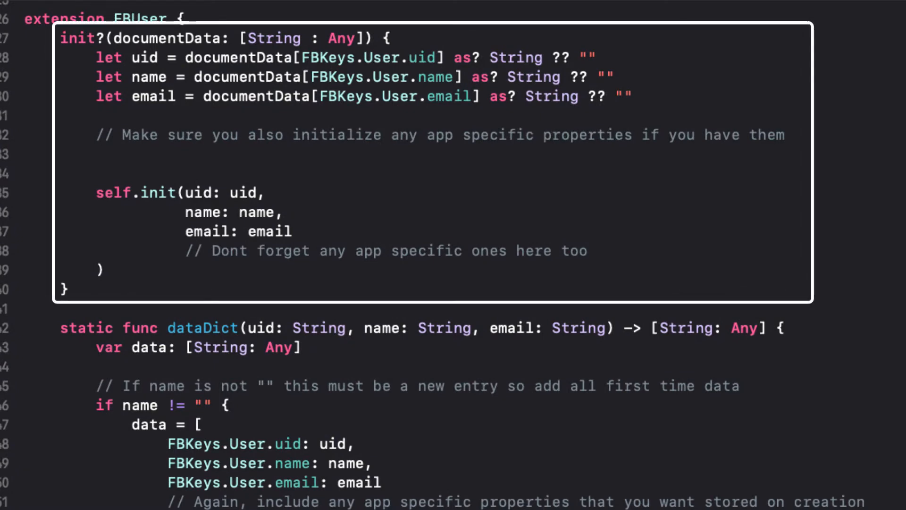
mouse_move(683, 187)
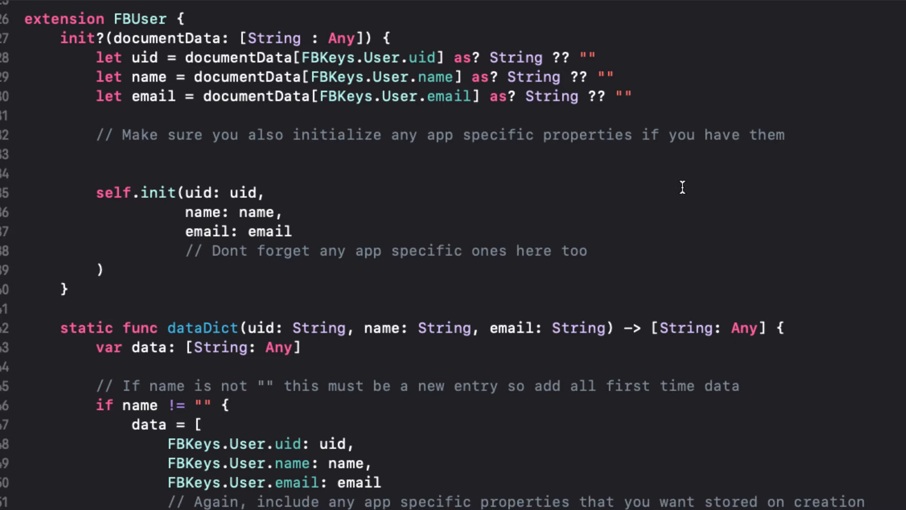
double_click(329, 58)
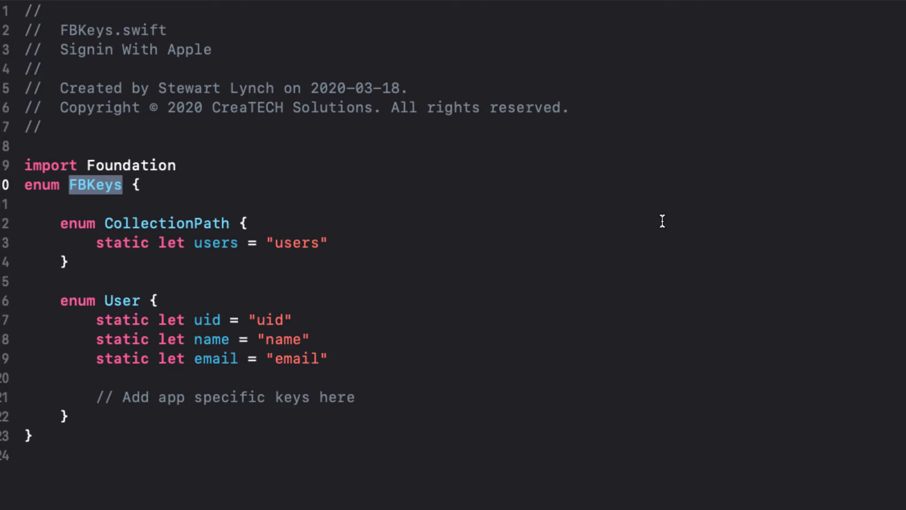
mouse_move(647, 177)
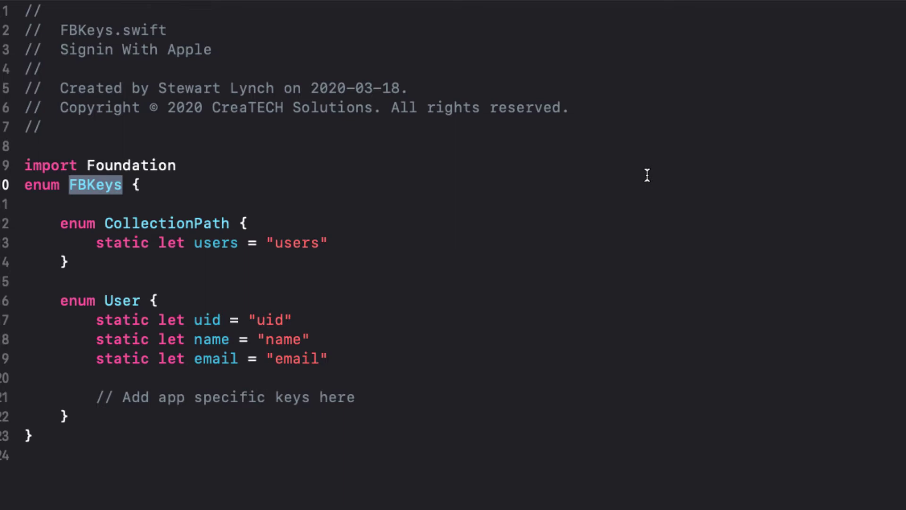
mouse_move(23, 10)
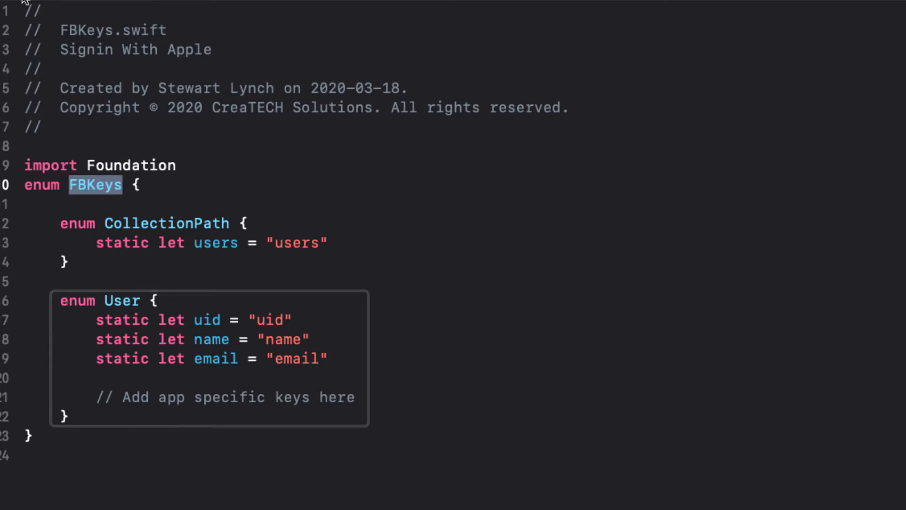
- Back in FBUser.swift, view the FBKeys.User lookups for uid, name and email
scroll("down", 3)
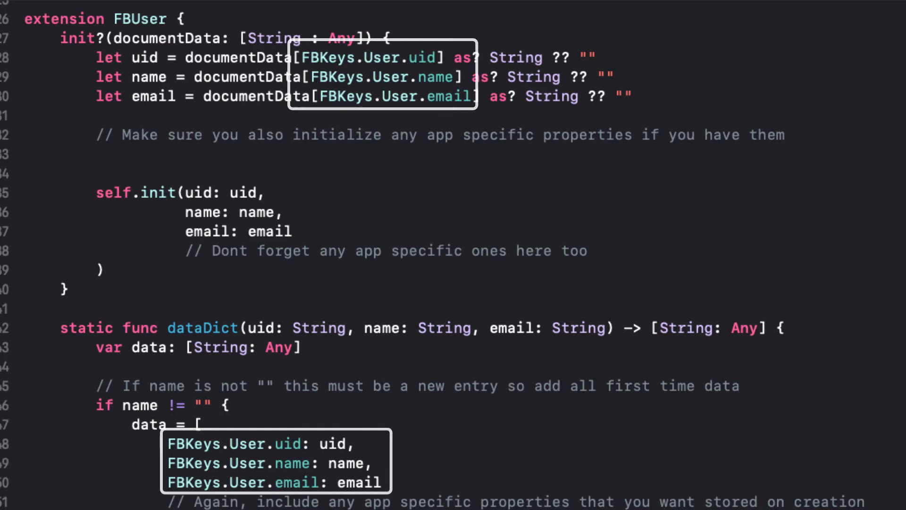
mouse_move(802, 280)
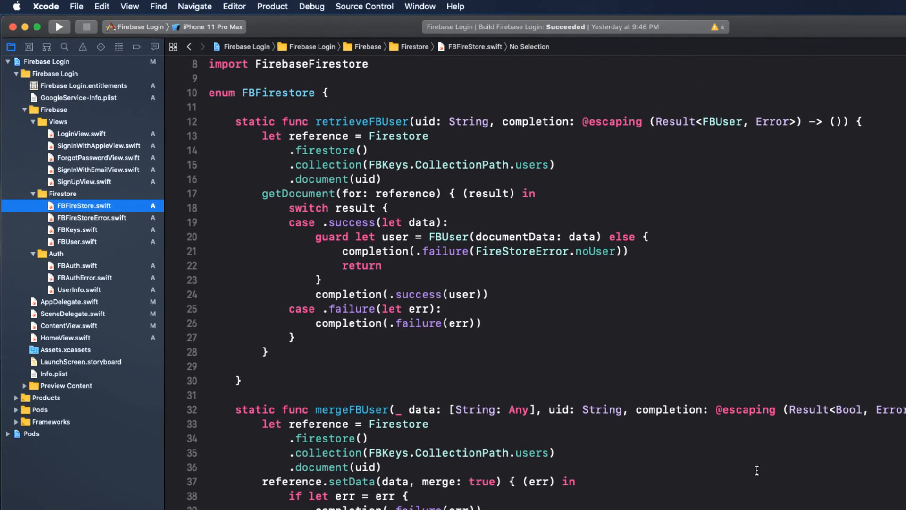
mouse_move(480, 399)
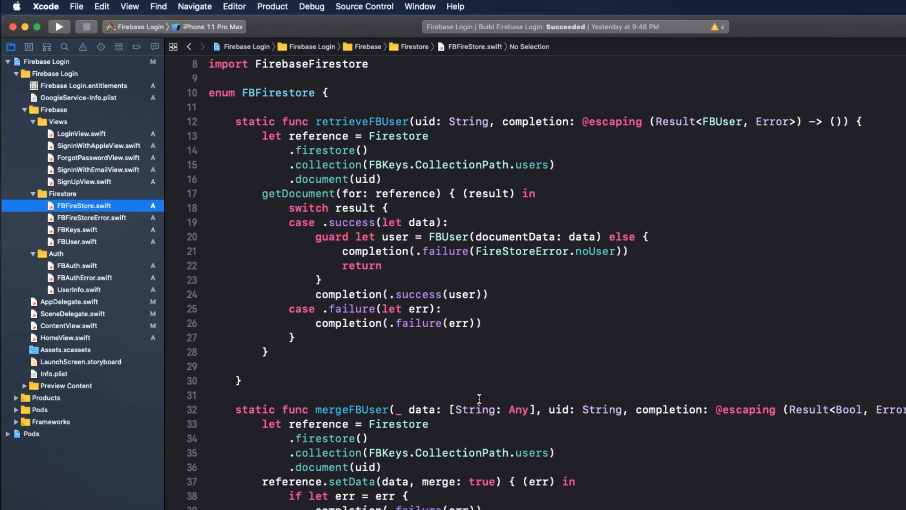
mouse_move(98, 223)
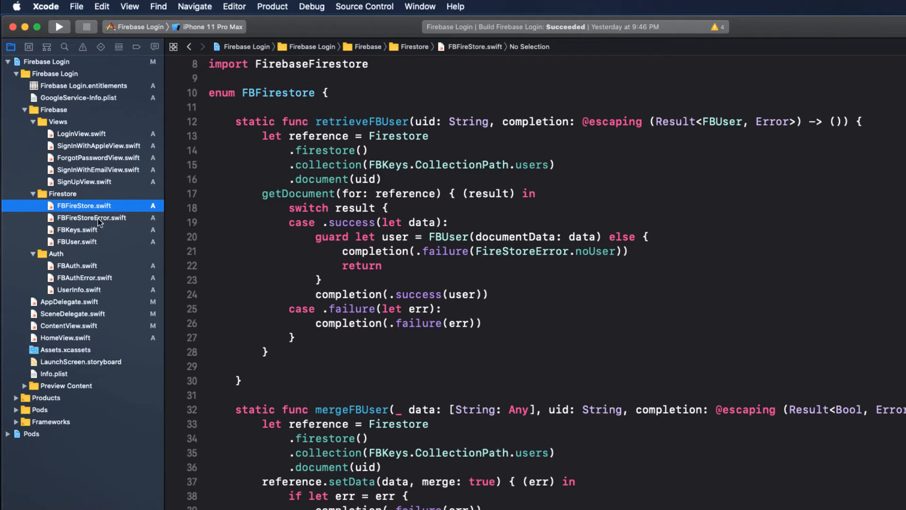
- Review retrieveFBUser and mergeFBUser in FBFireStore, then view FBFireStoreError's error cases
left_click(91, 217)
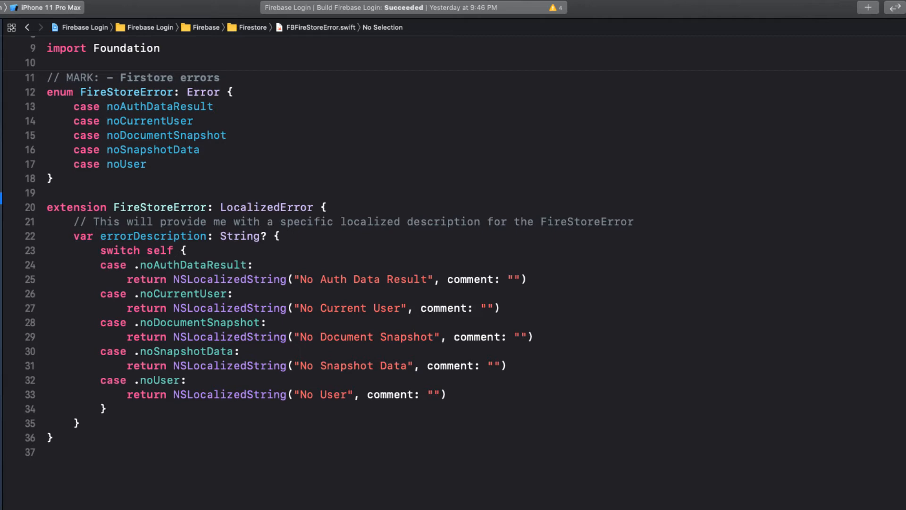
mouse_move(202, 336)
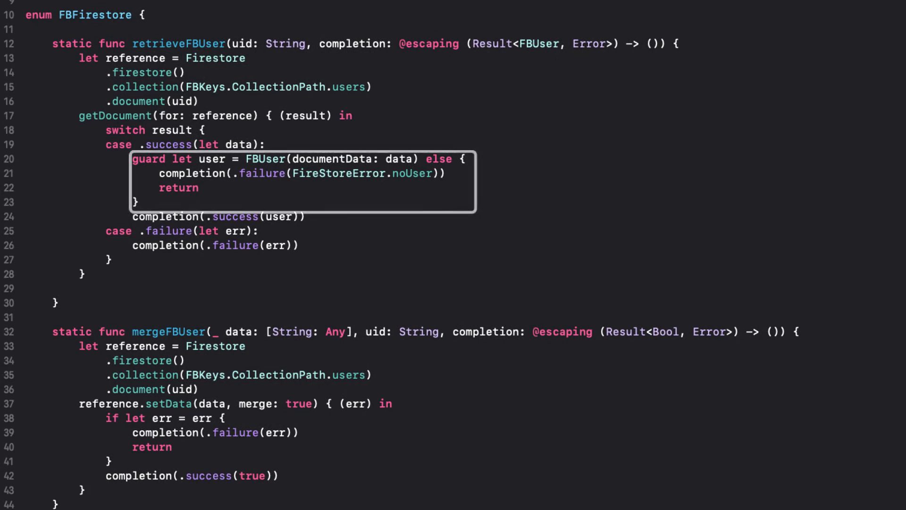
mouse_move(675, 335)
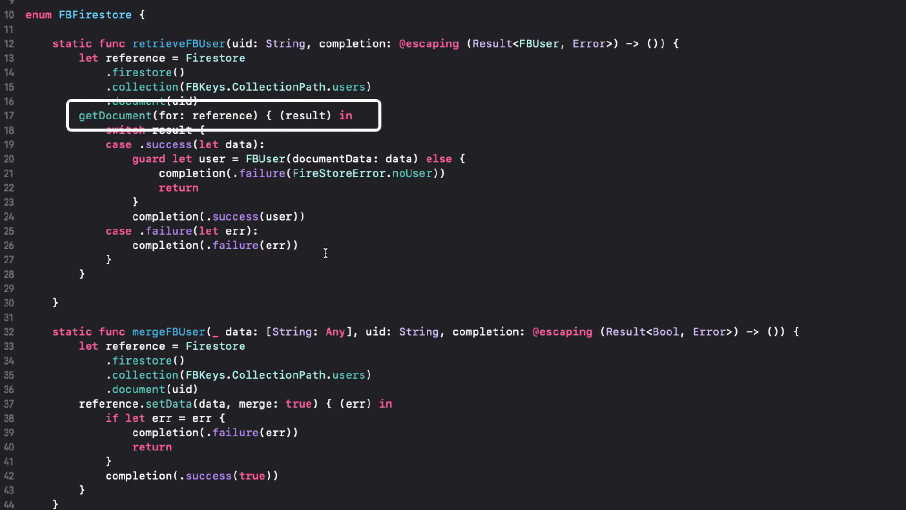
- Read FBFireStore down to the fileprivate getDocument helper's guards, then open UserInfo.swift
scroll("down", 3)
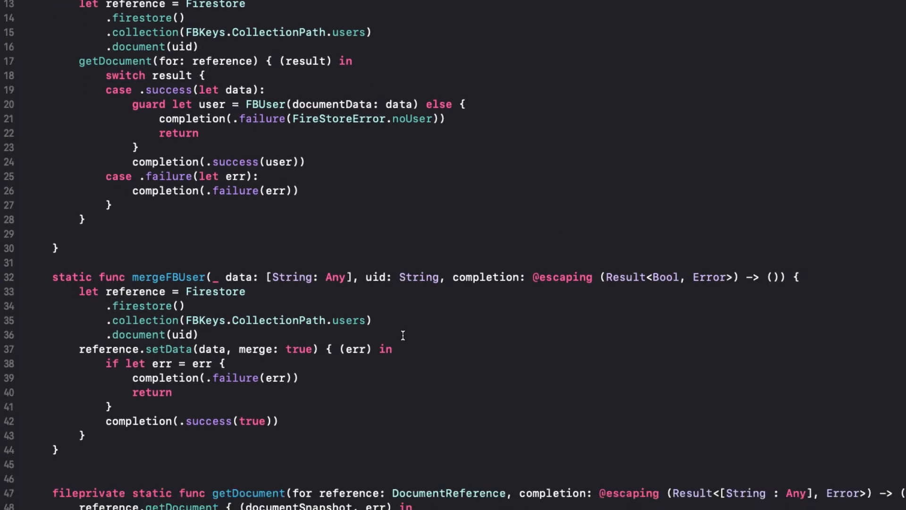
scroll("down", 3)
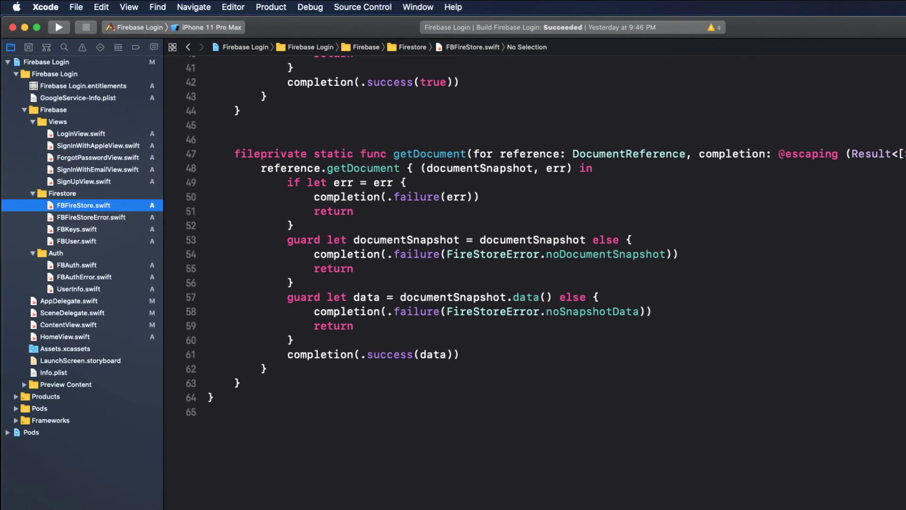
mouse_move(69, 293)
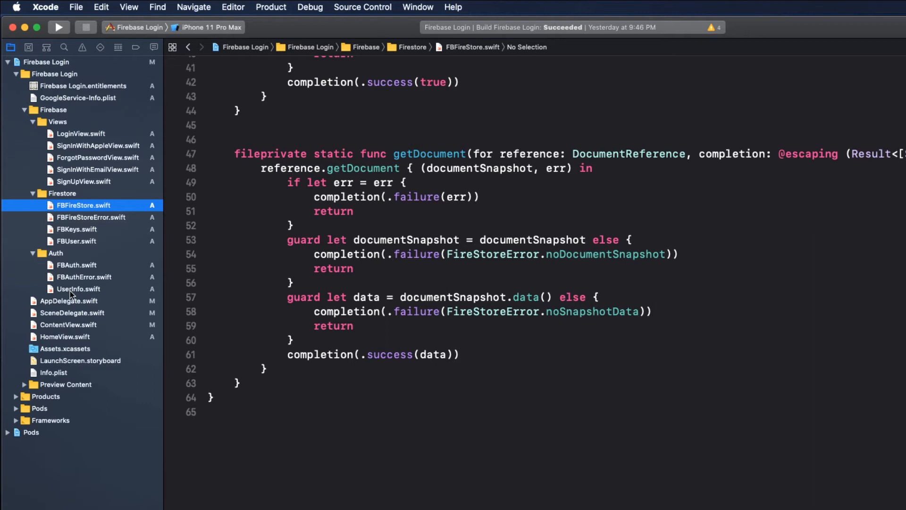
left_click(79, 289)
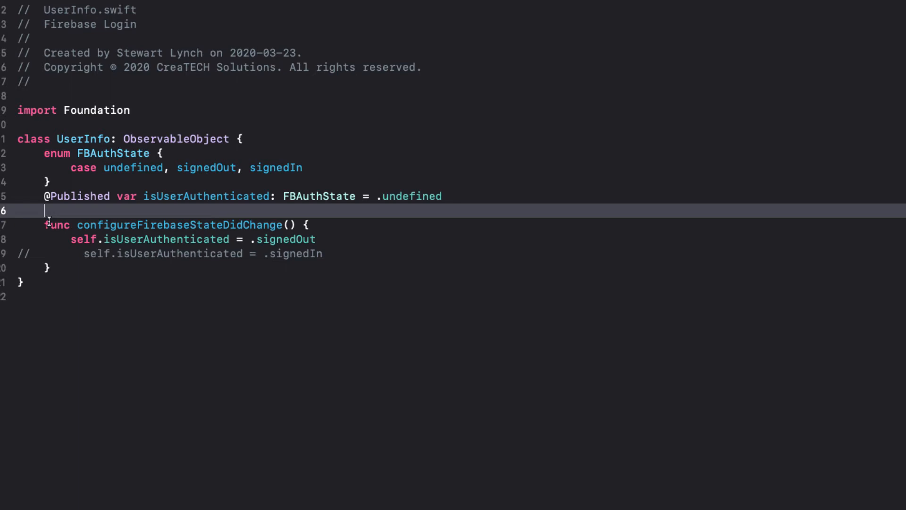
type("@P")
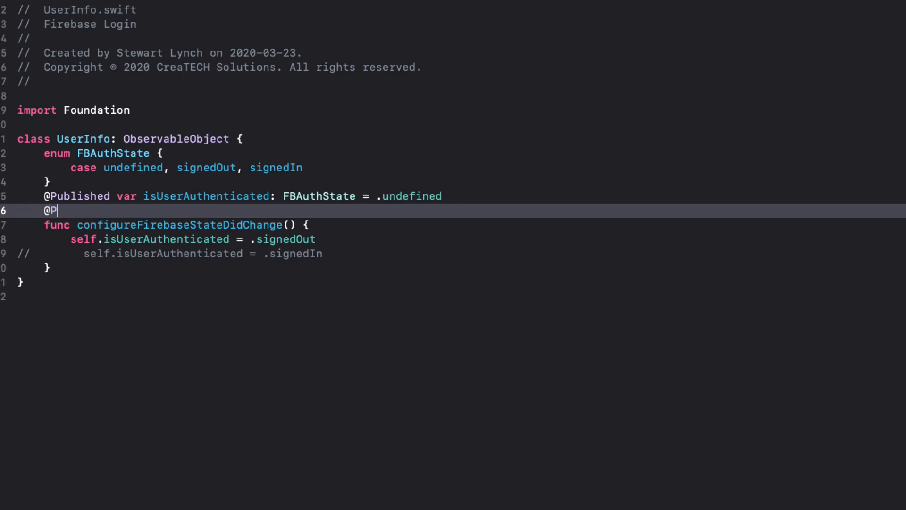
type("ublished var user")
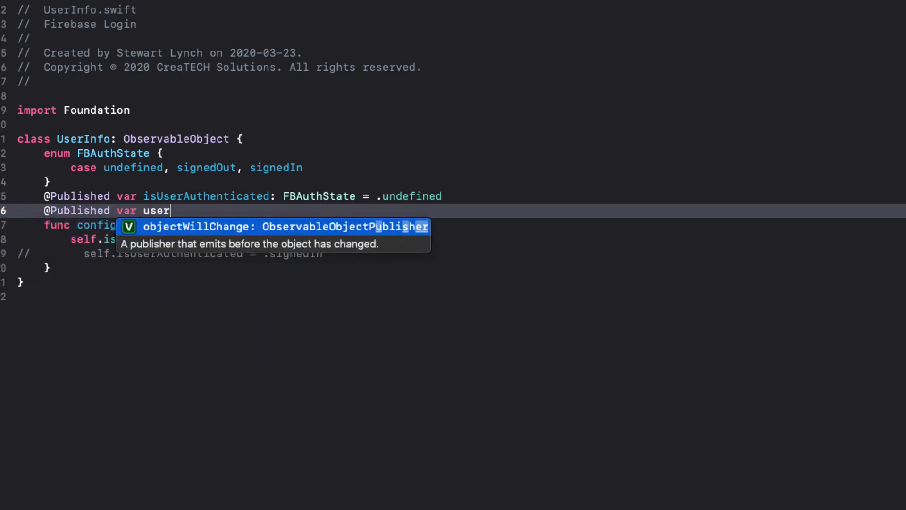
type(": FBUser = .init(uid: String, name: String, email: String)")
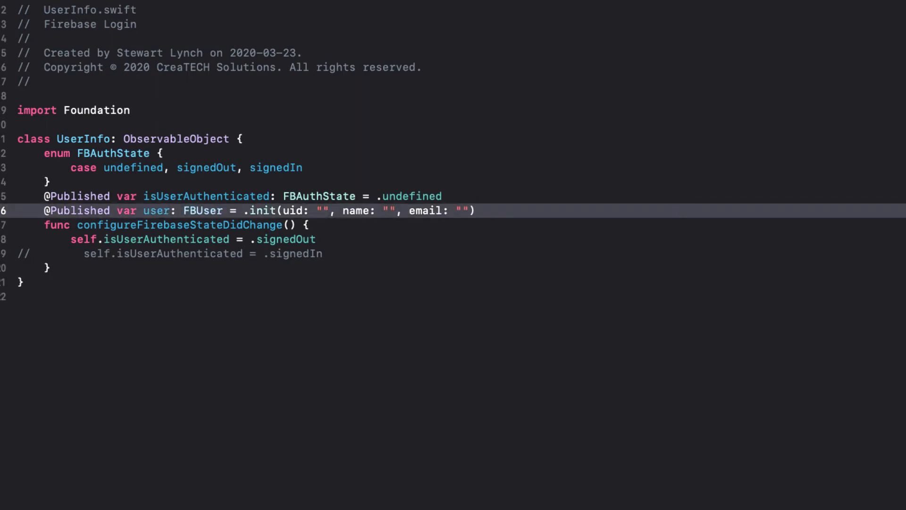
mouse_move(156, 117)
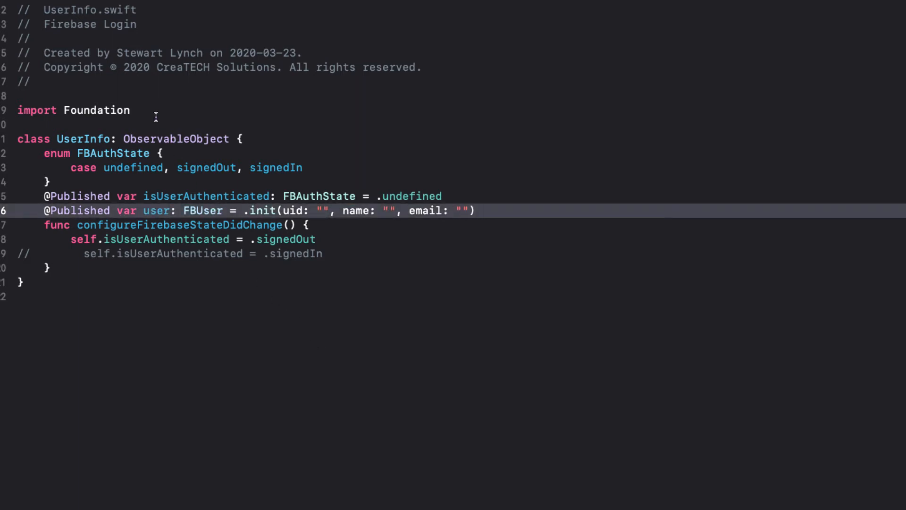
- Import FirebaseAuth in UserInfo.swift
type("im")
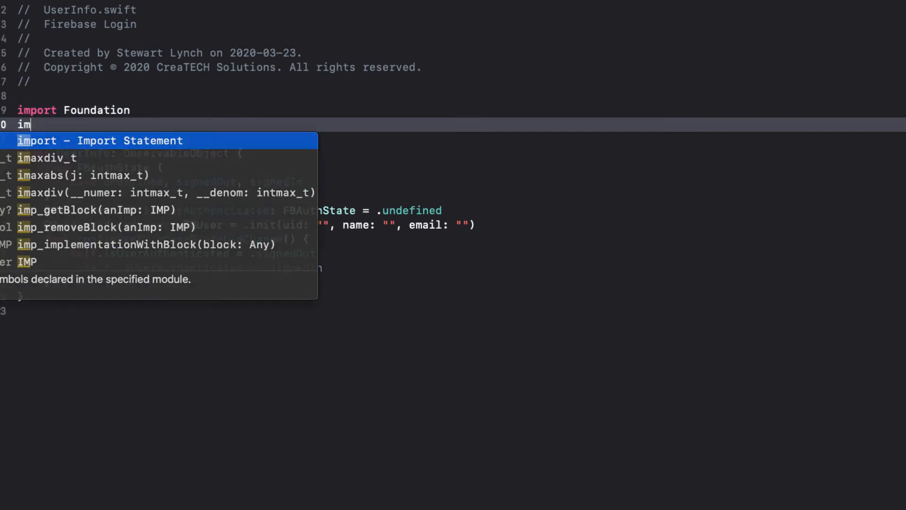
key("Tab")
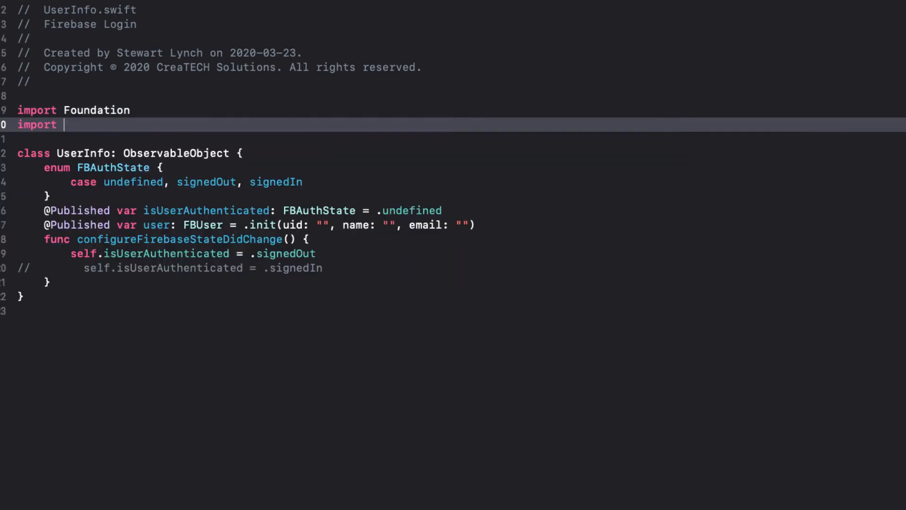
type("FirebaseAuth")
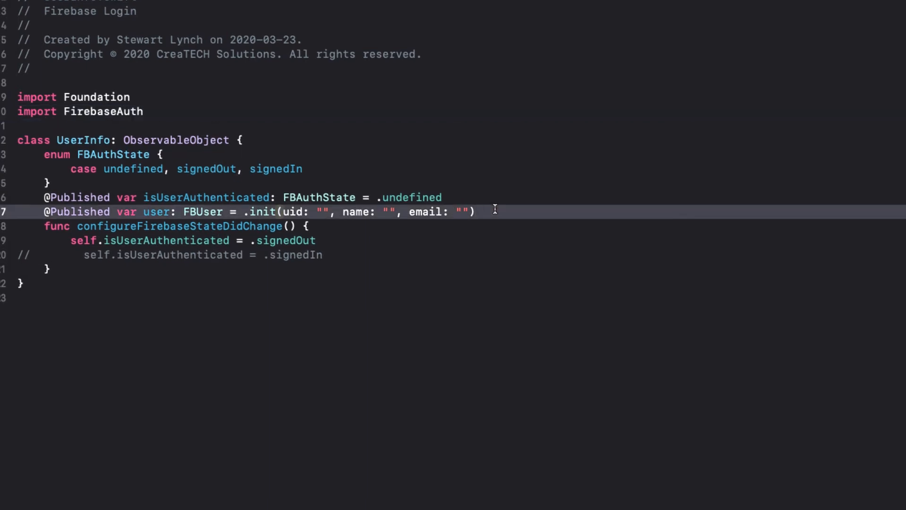
- Declare an authStateDidChangeListenerHandle property in UserInfo
type("var auth")
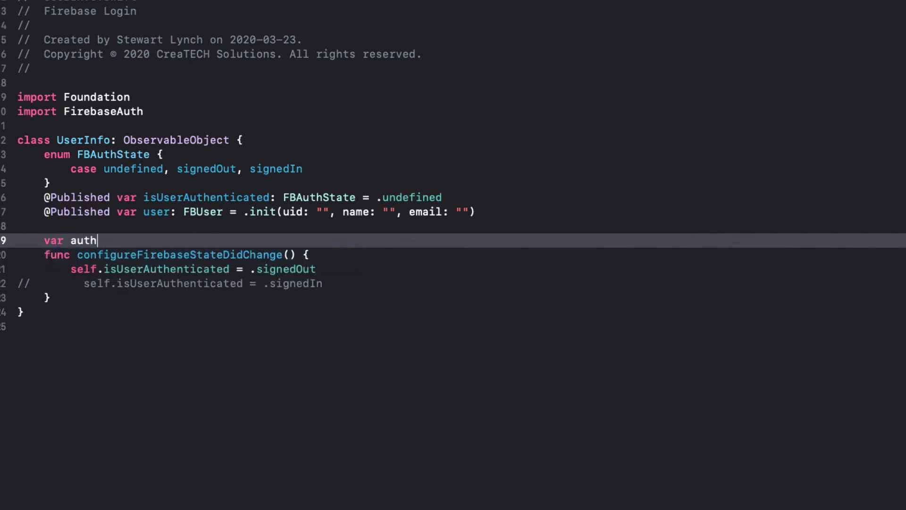
type("StateDidChangeListenerHandle: AuthStateDidChangeListenerHandle?")
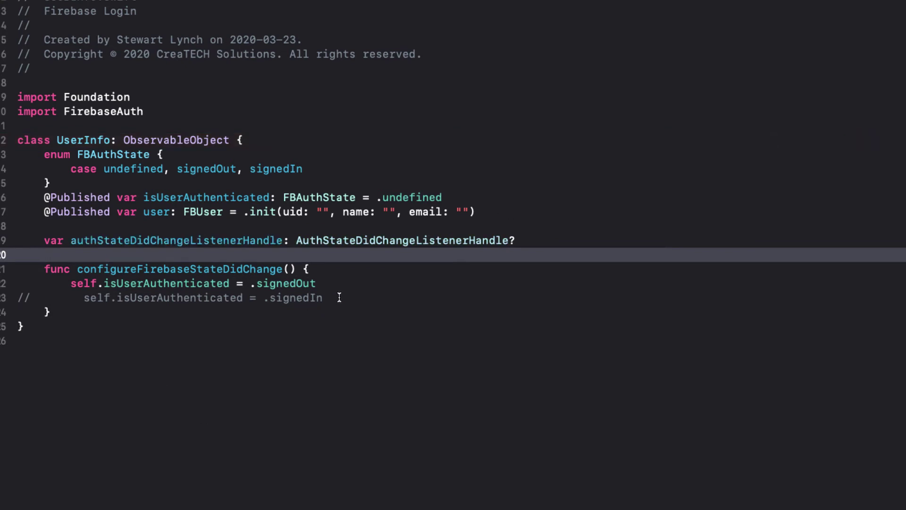
type("aud")
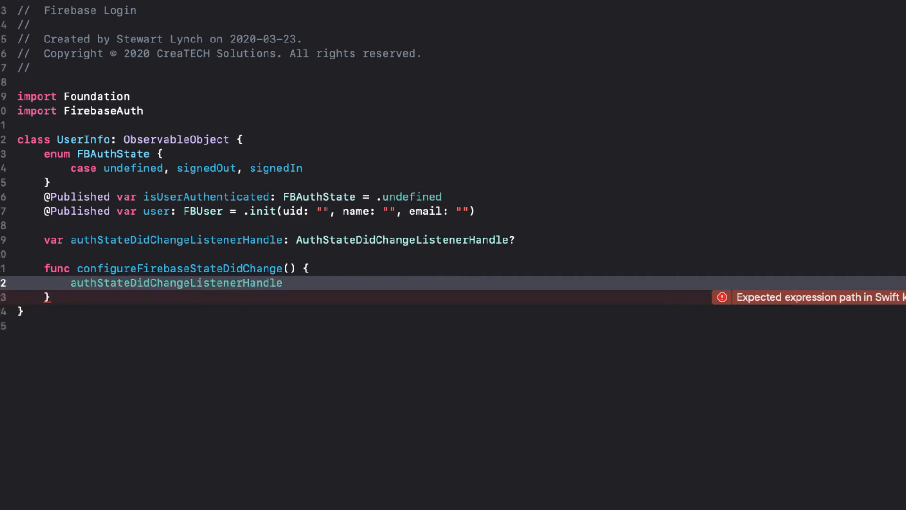
- Assign Auth.auth().addStateDidChangeListener to the handle, naming the closure parameter user
type("= Auth.")
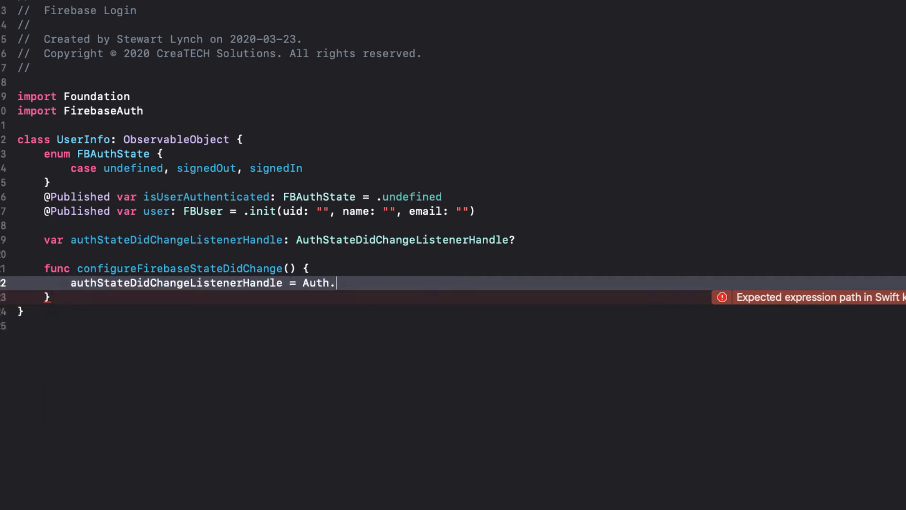
type("auth().addStateDidChangeListener({ (Auth, User?) in")
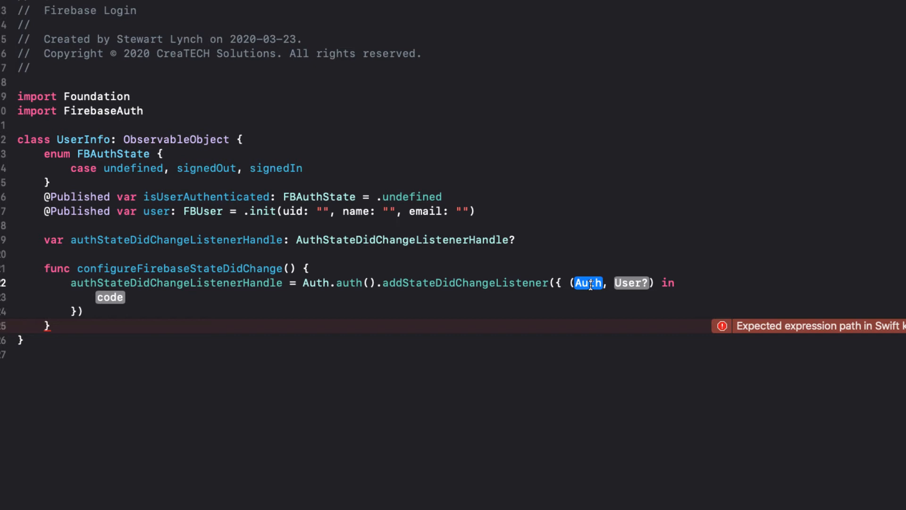
type("_")
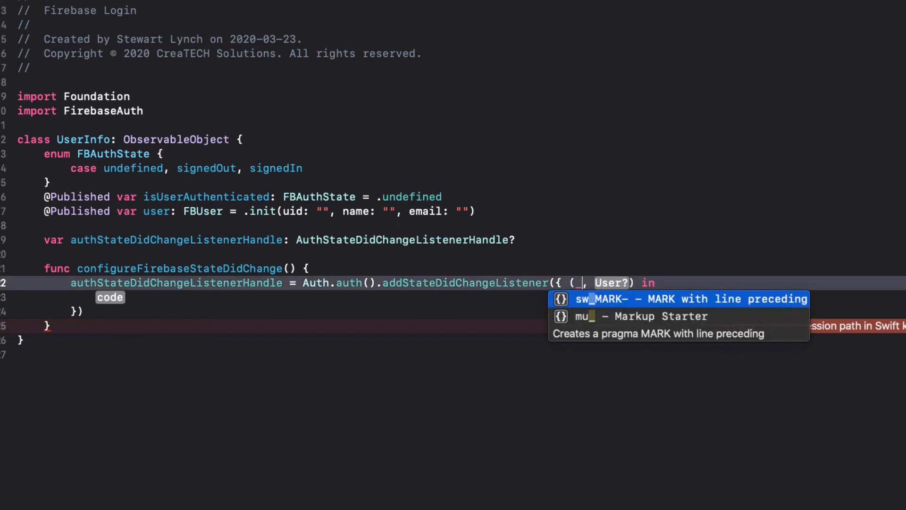
double_click(611, 281)
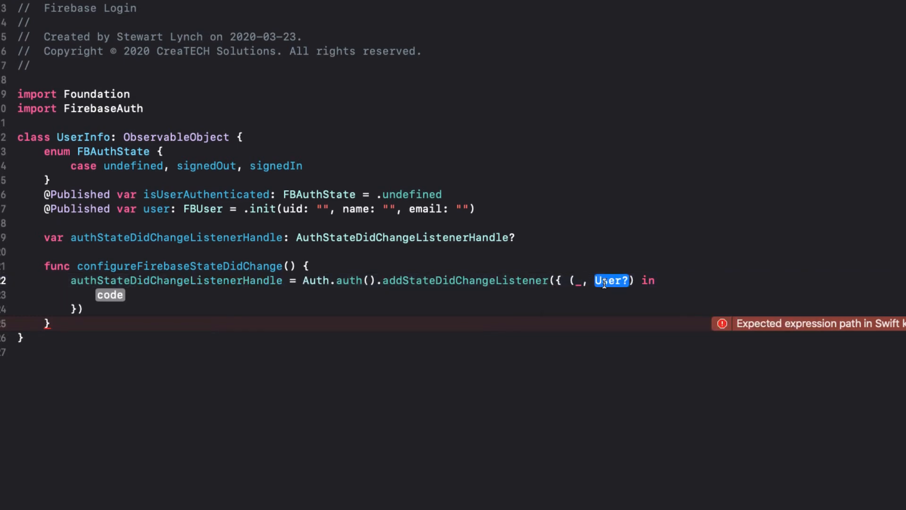
type("user")
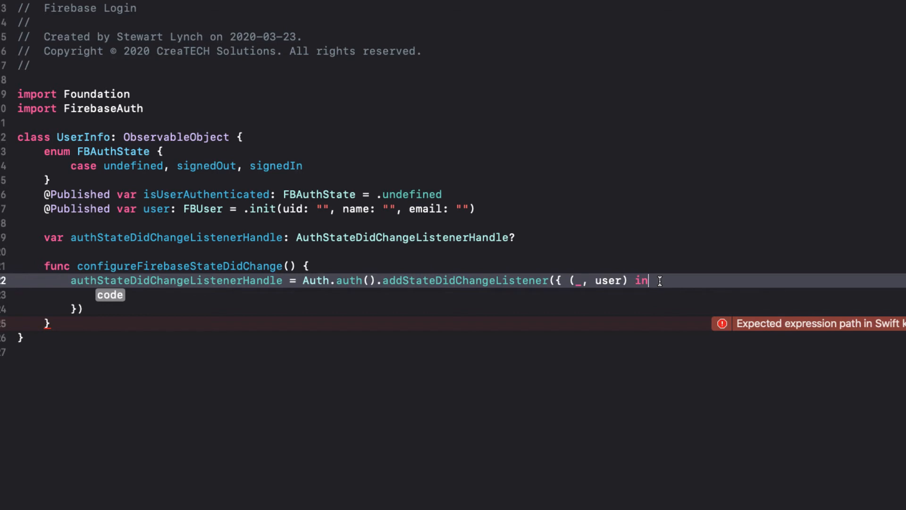
- Guard on user: set isUserAuthenticated to .signedOut and return, otherwise .signedIn
type("guard")
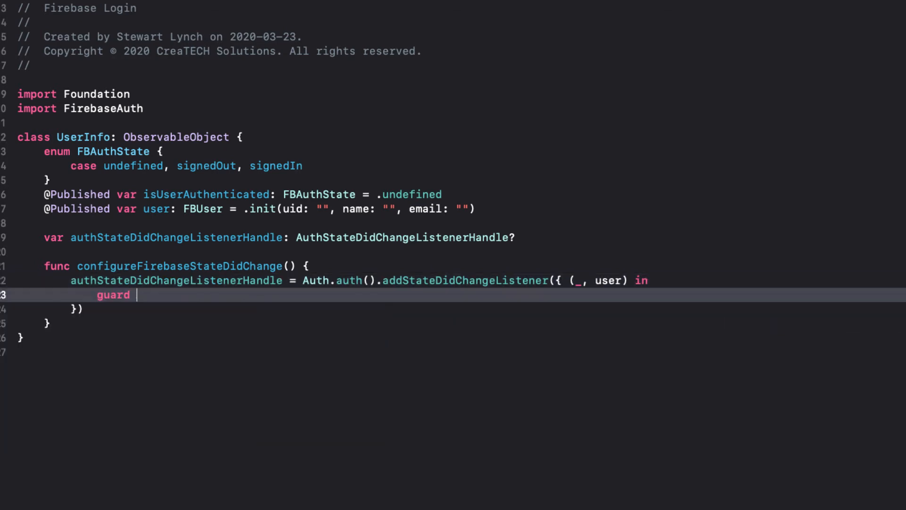
type("let user = user e")
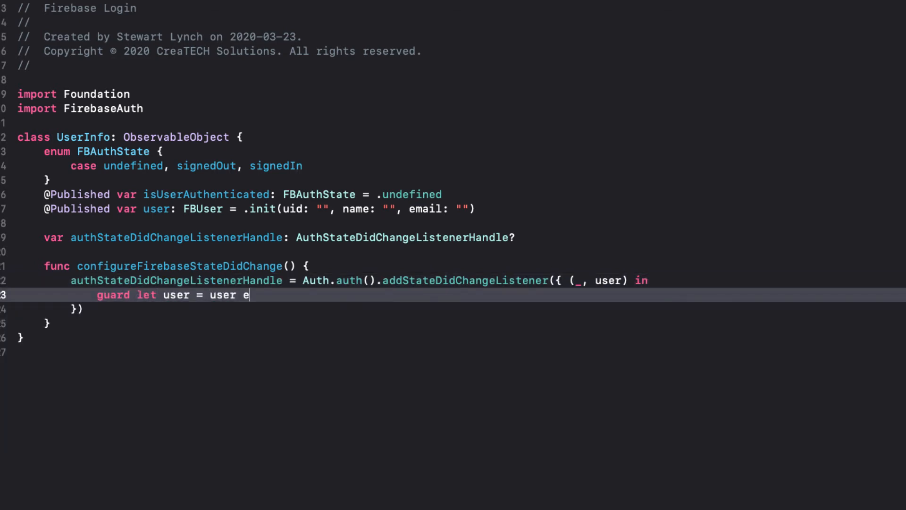
type("lse {")
type("self.isUserAuthenticated =")
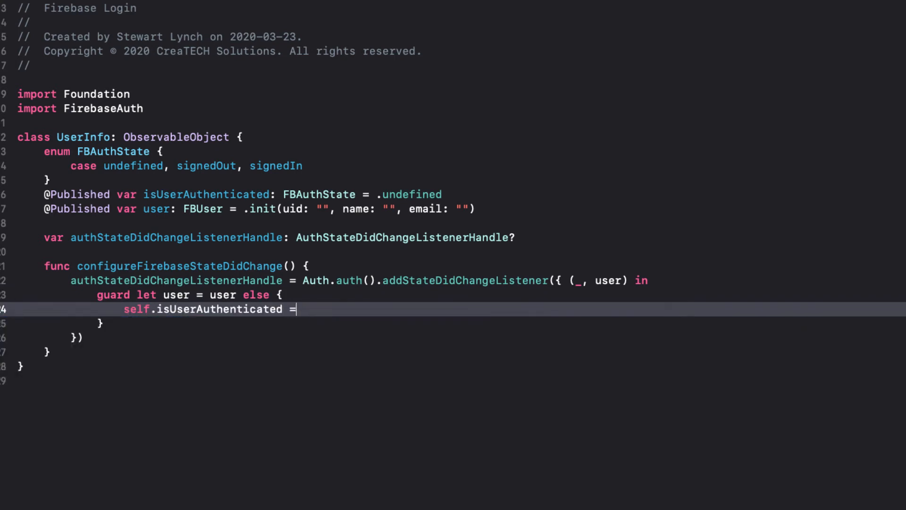
type(".signedOut")
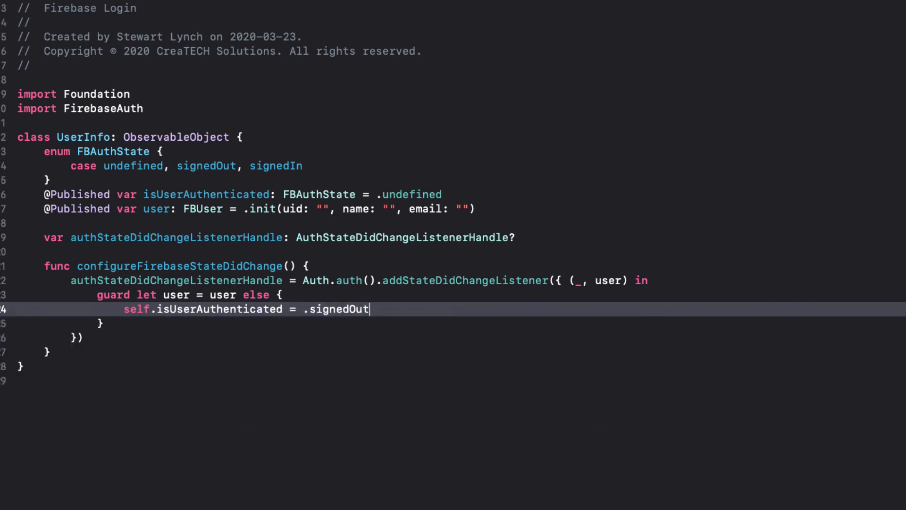
type("return")
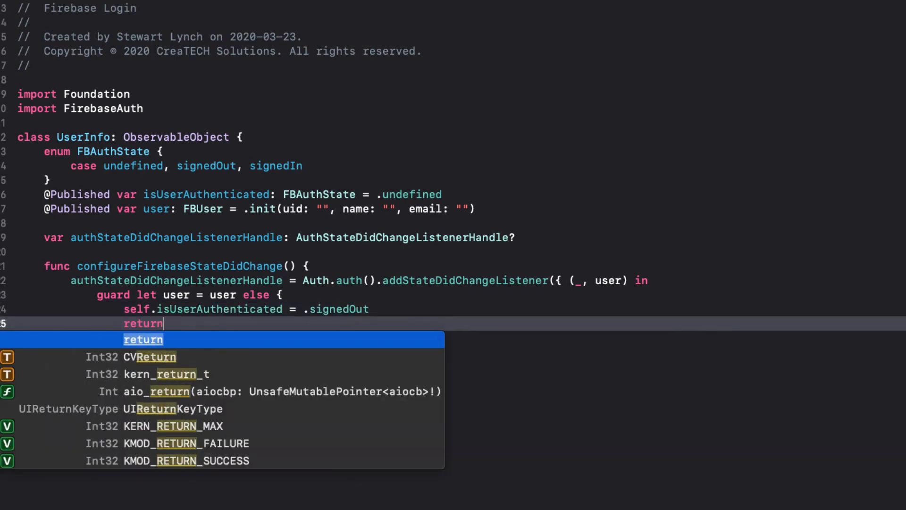
key("Escape")
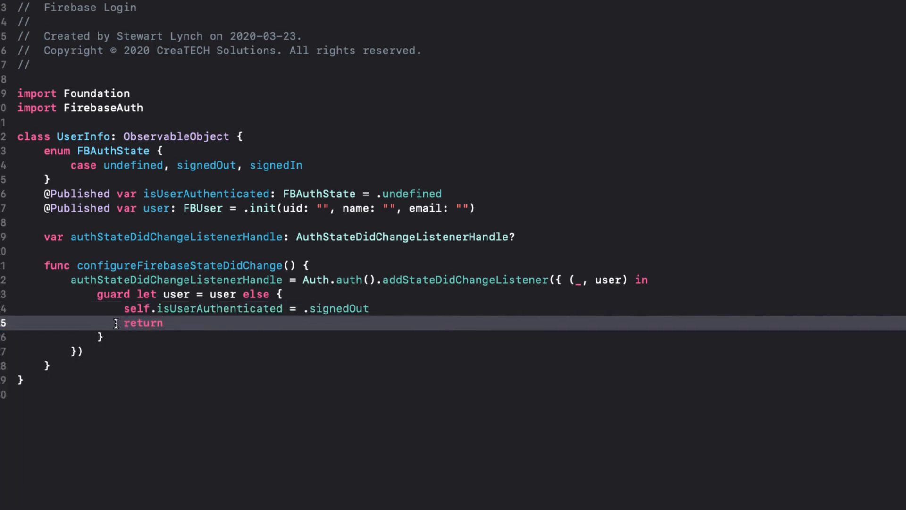
type("se")
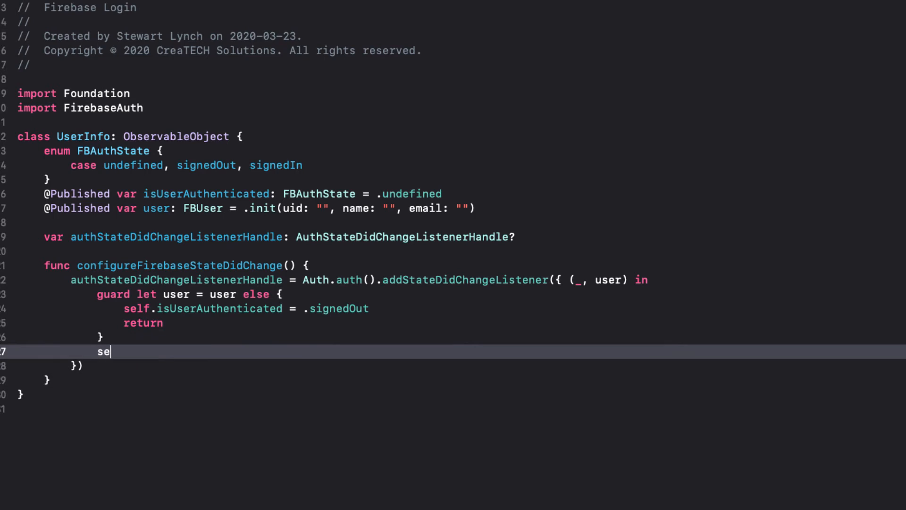
type("lf.isUserAuthenticated")
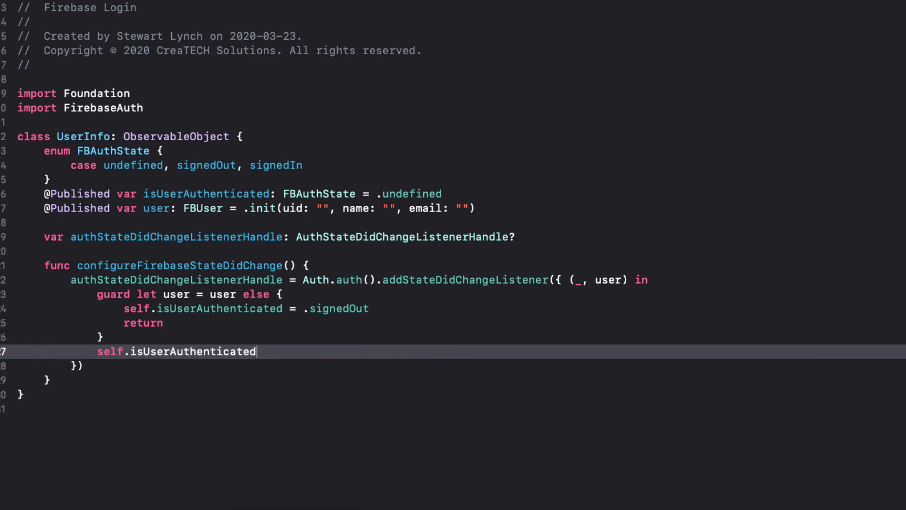
type("= .sig")
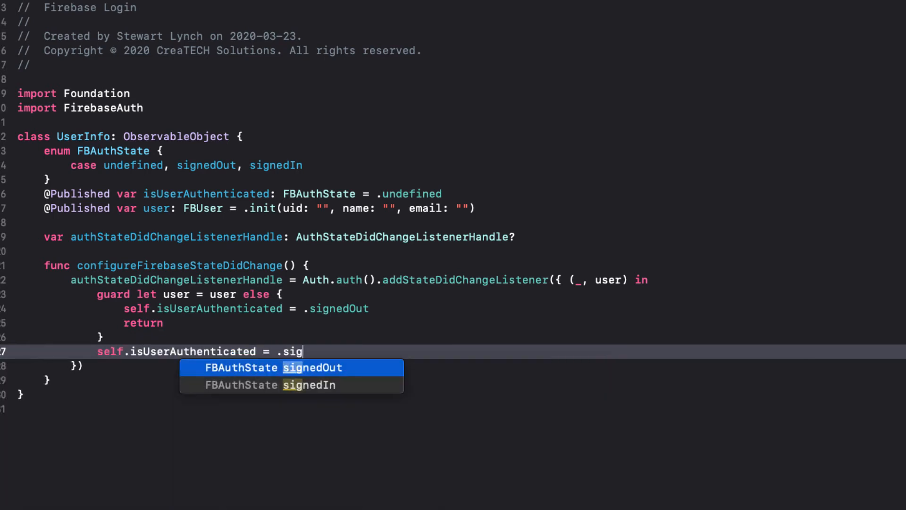
type("nedIn")
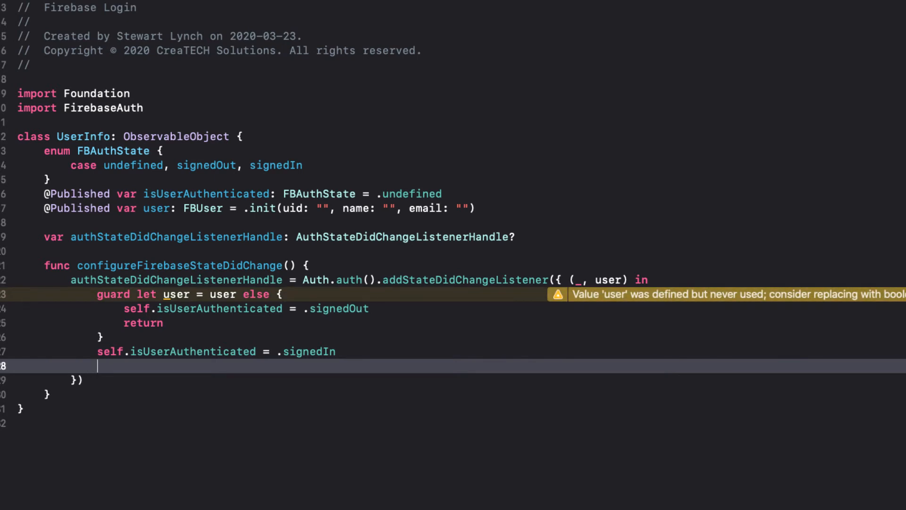
- Call FBFirestore.retrieveFBUser with user.uid in the listener
type("FBFirestore.retrieveFBUser(uid: String, completion: (Result<FBUser, Error>) -> (")
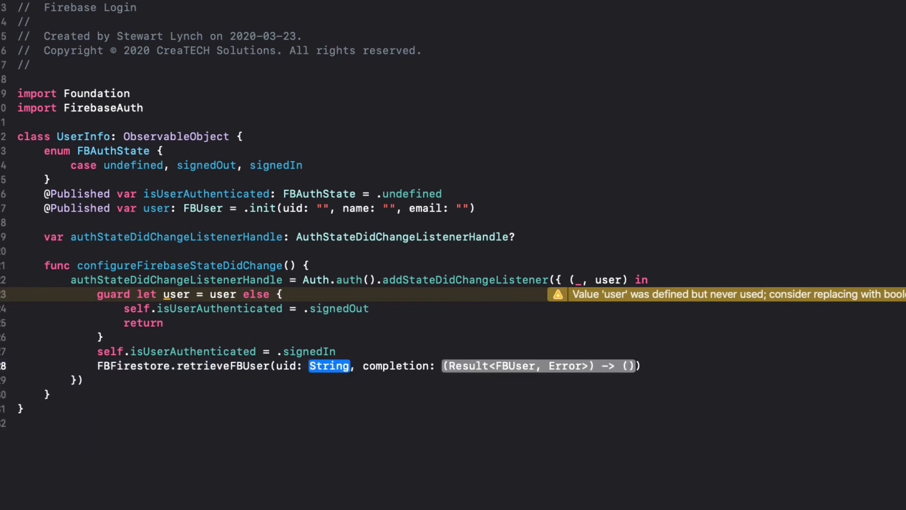
type("user.")
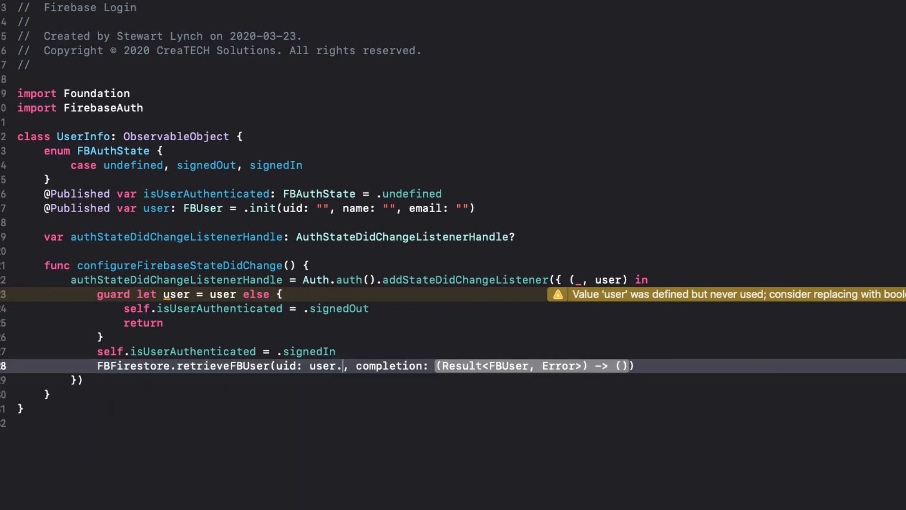
type("uid)")
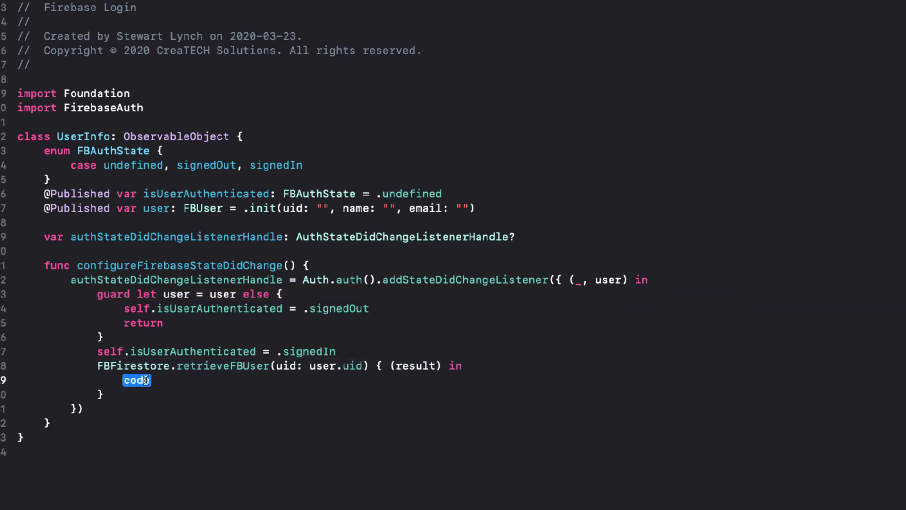
- Switch on result: print error.localizedDescription on failure, assign self.user = user on success
type("switch result {")
type("case .")
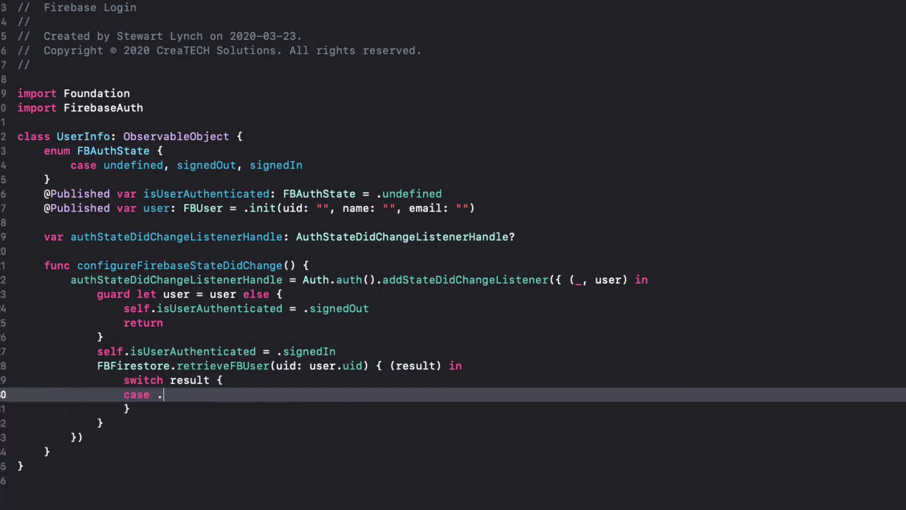
type("failure(let error)")
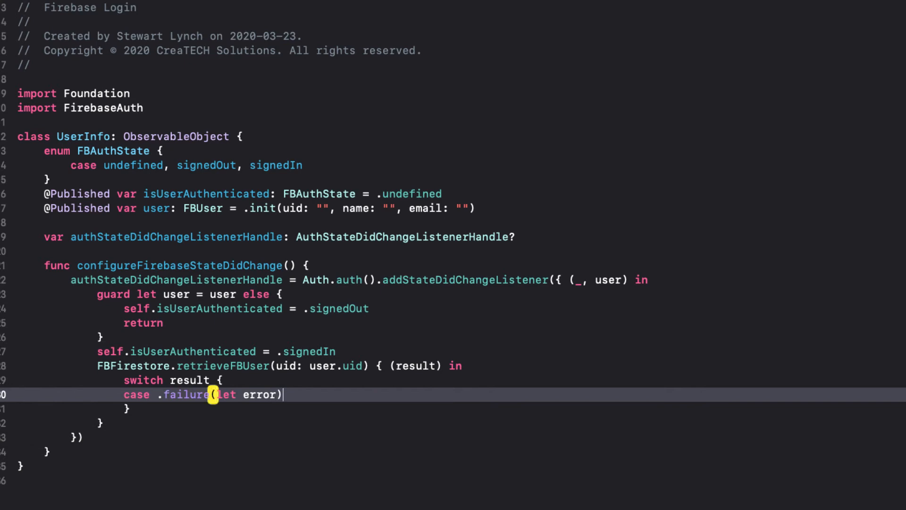
type(":")
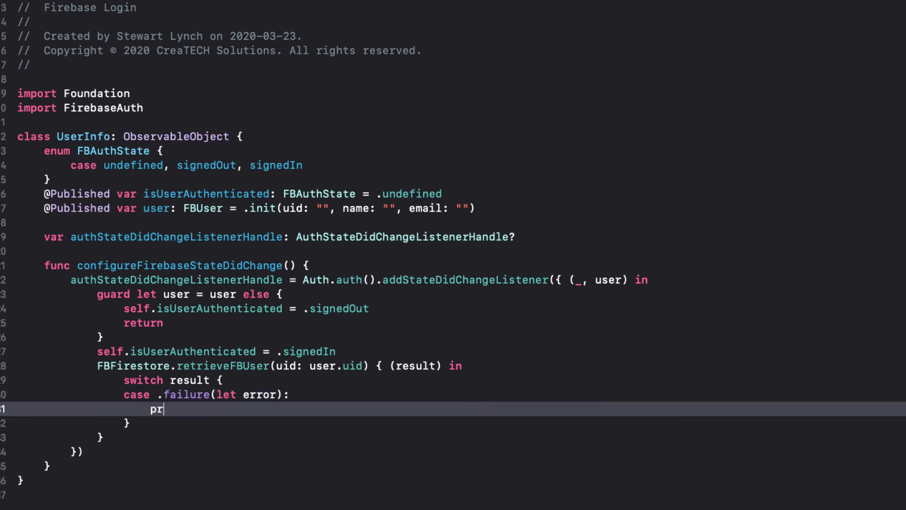
type("int(error.localizedDescription)")
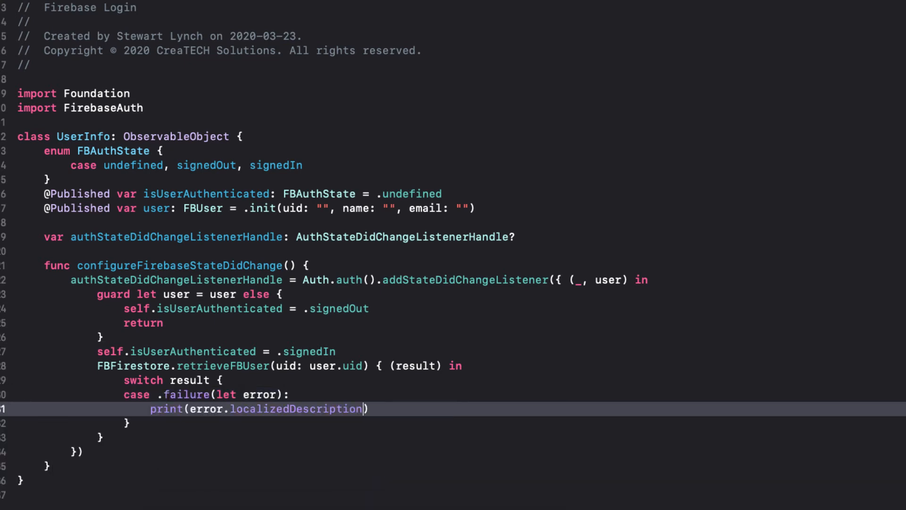
type("case .success(let user):")
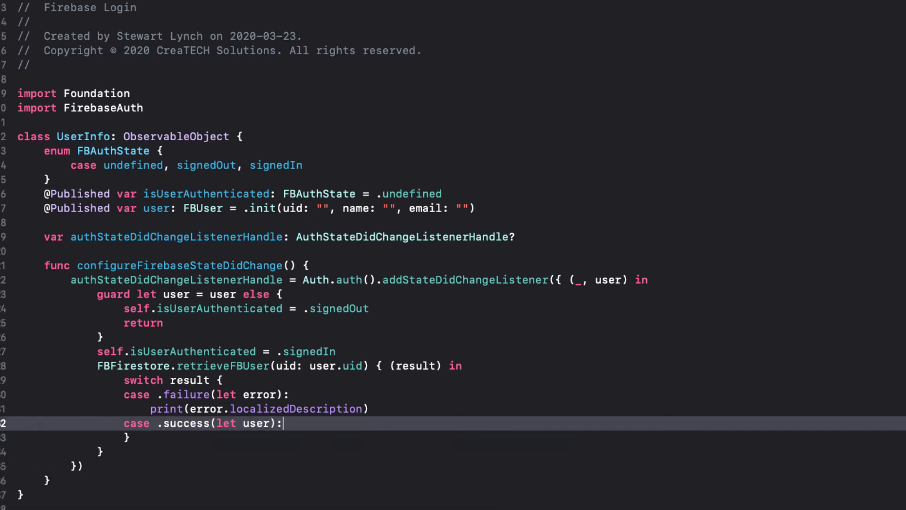
type("self.user")
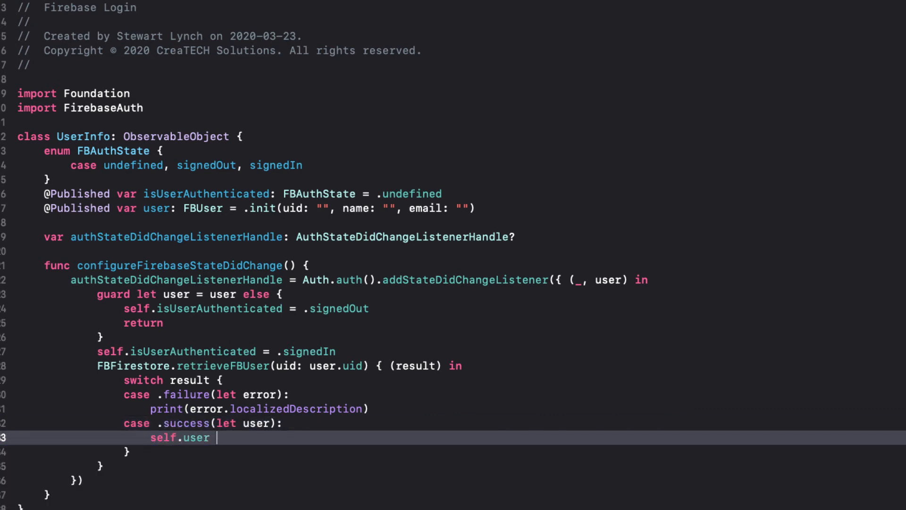
type("= user")
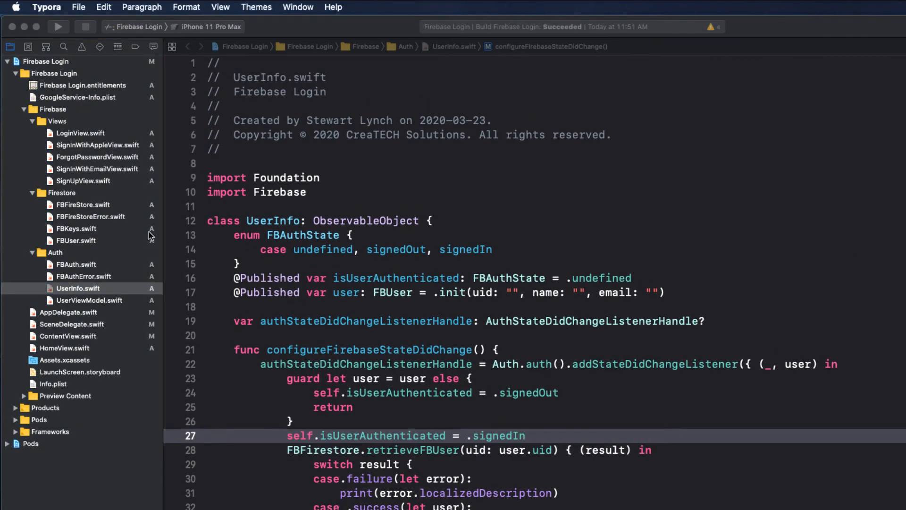
mouse_move(75, 339)
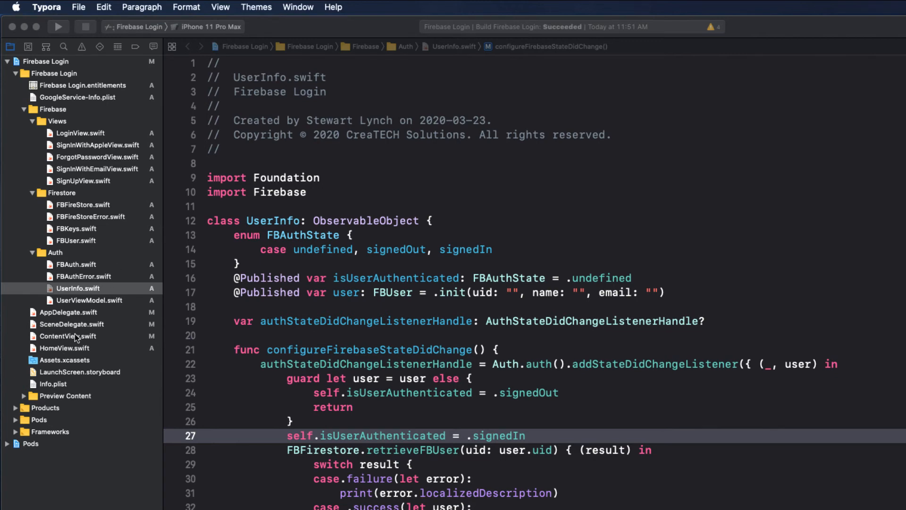
- Review ContentView's signedOut branch showing LoginView, then start interpolation in HomeView's text
left_click(66, 336)
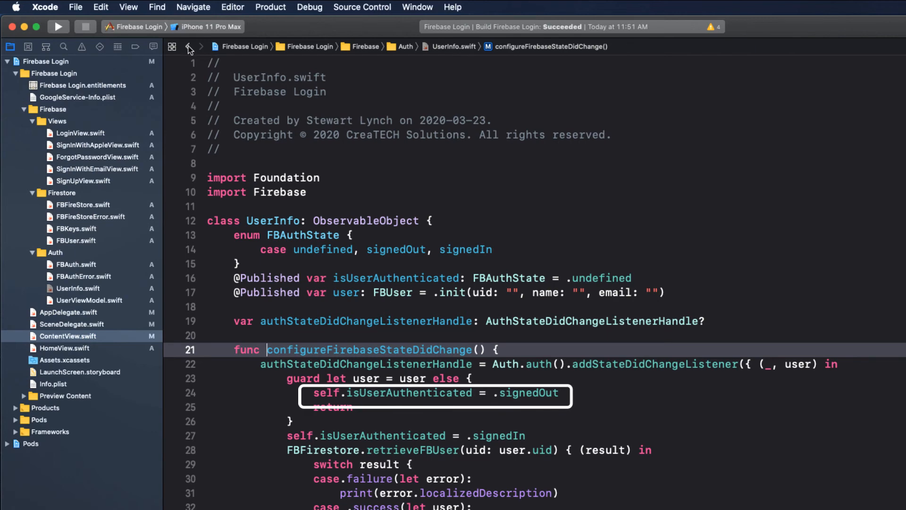
left_click(188, 47)
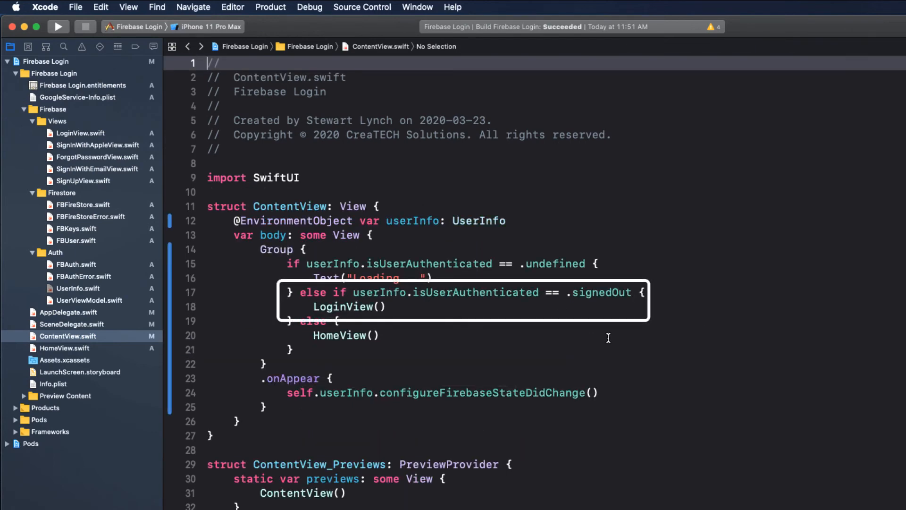
double_click(346, 307)
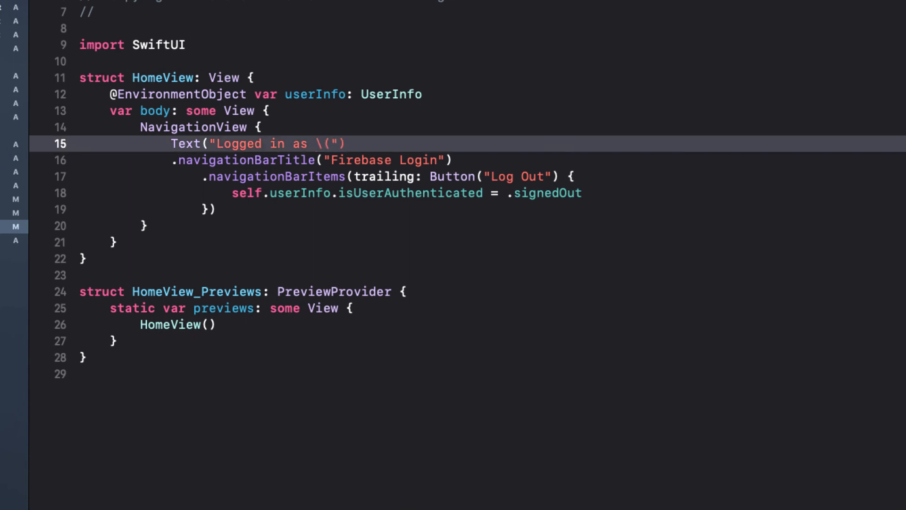
- Interpolate userInfo.user.name into HomeView's 'Logged in as' text
type("userInfo.user.name")
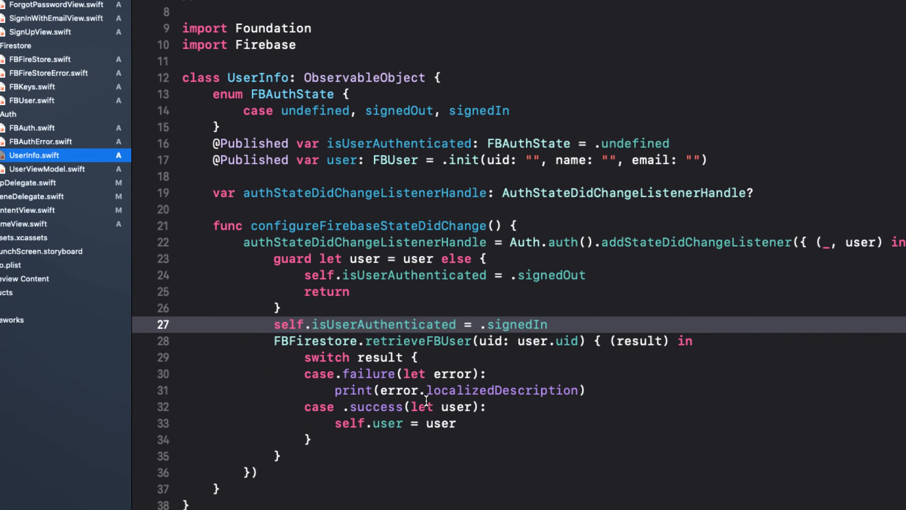
mouse_move(275, 341)
type("_")
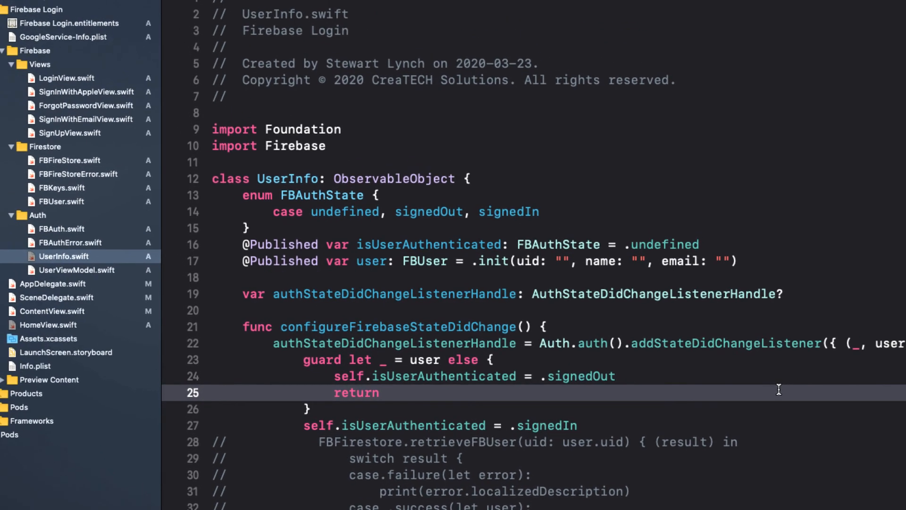
- In HomeView.swift, guard the current user's uid in onAppear and pass it to retrieveFBUser
left_click(49, 325)
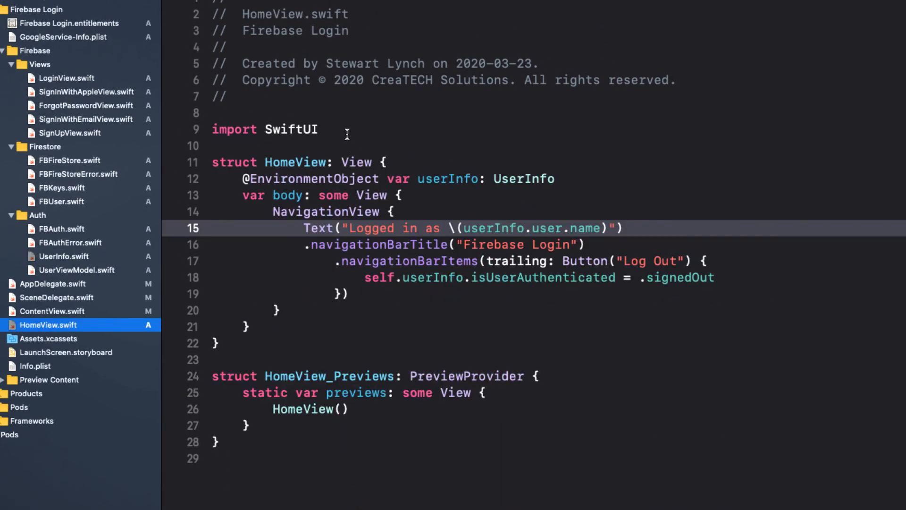
left_click(347, 130)
type("import Firebase")
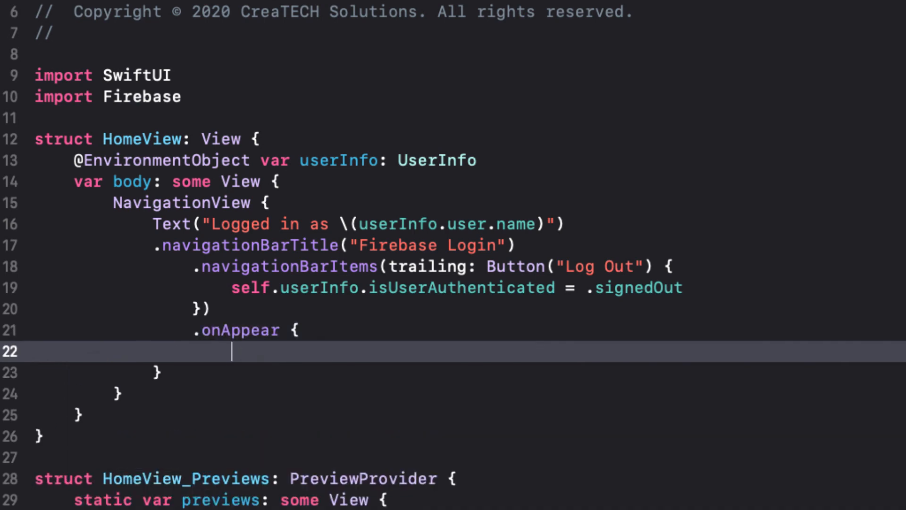
type("guard let uid = Auth.auth().currentUser")
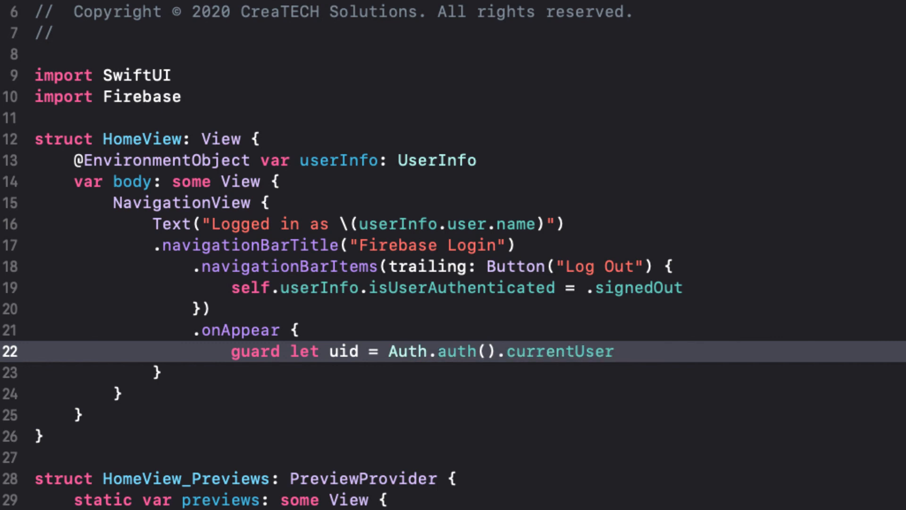
type("?.uid else {")
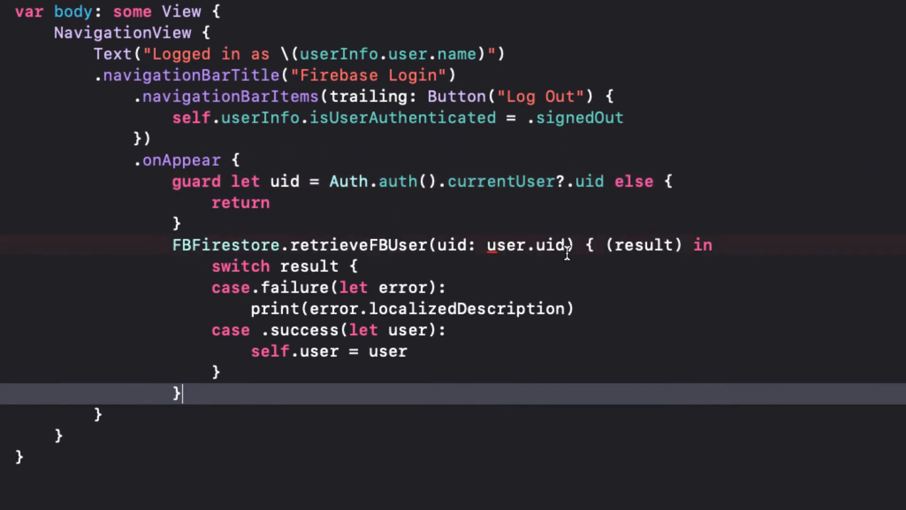
type("uid")
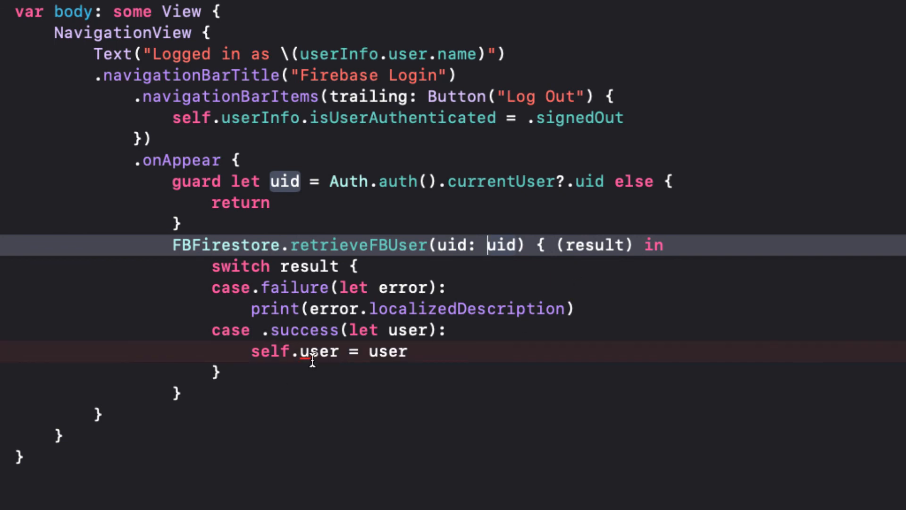
- Store the retrieved user in self.userInfo.user and add a comment to display an alert on failure
double_click(318, 351)
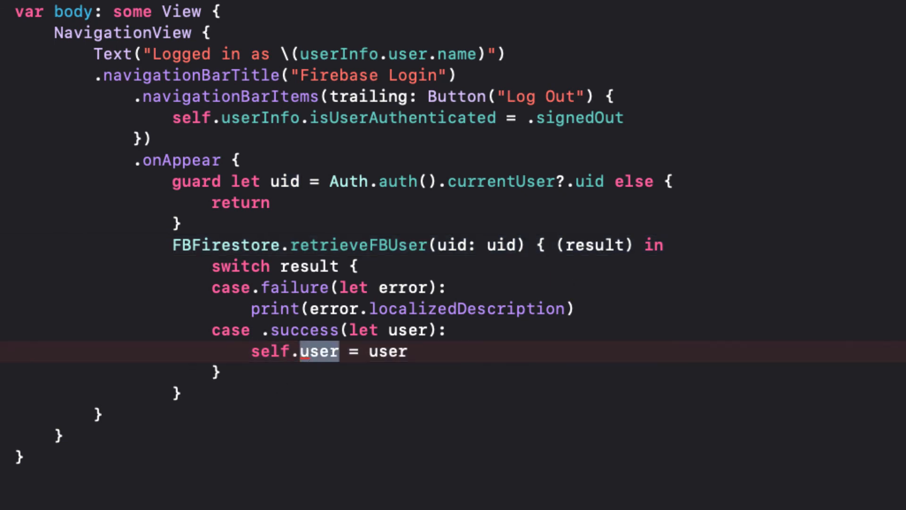
type("Info.us")
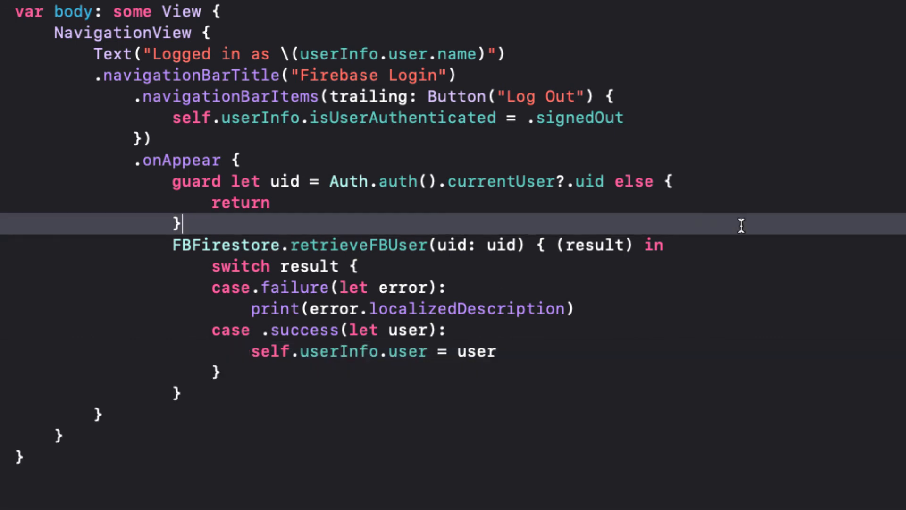
type("// Diso")
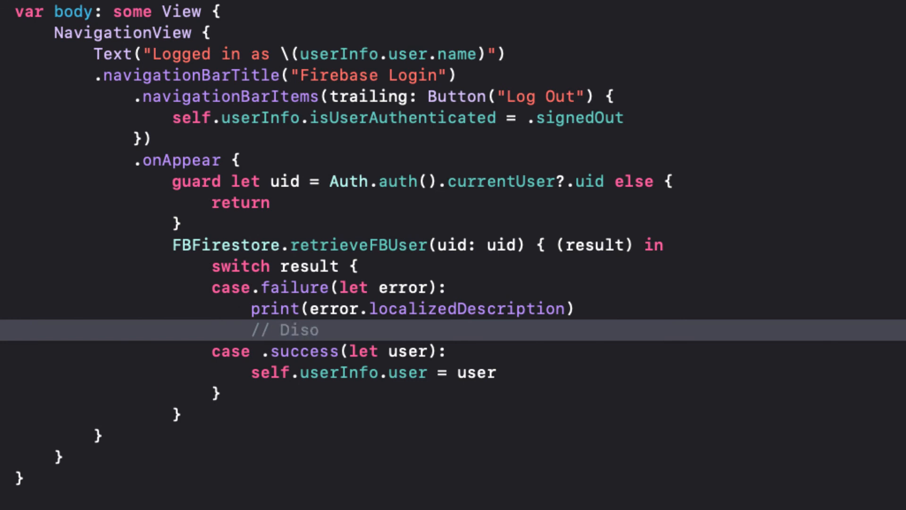
type("isplay some kind of alert to")
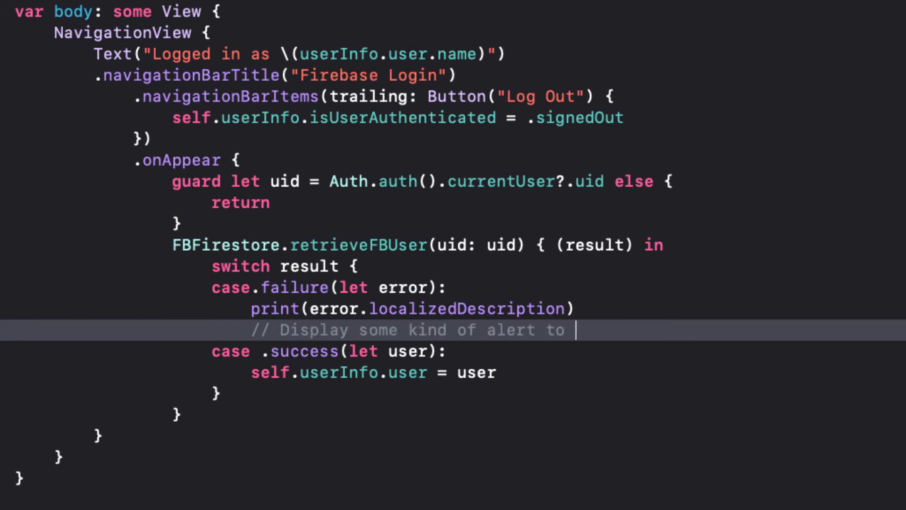
type("your user here. (")
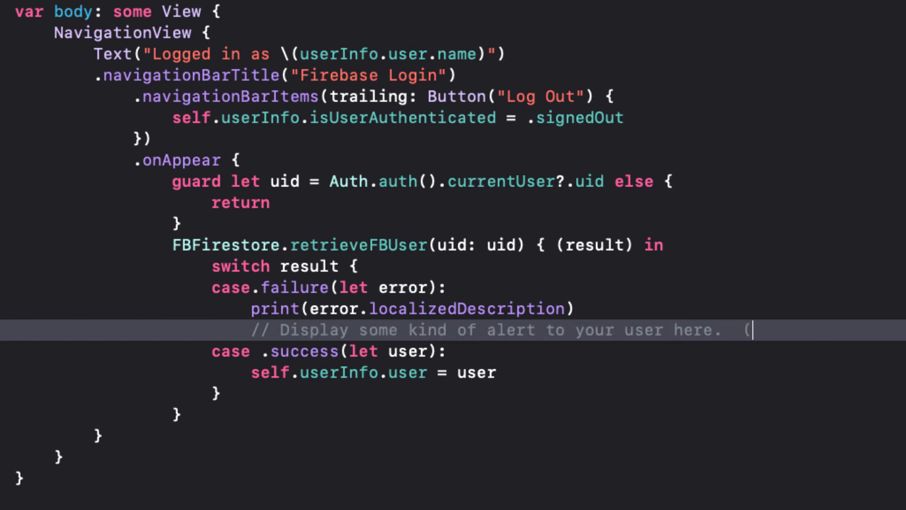